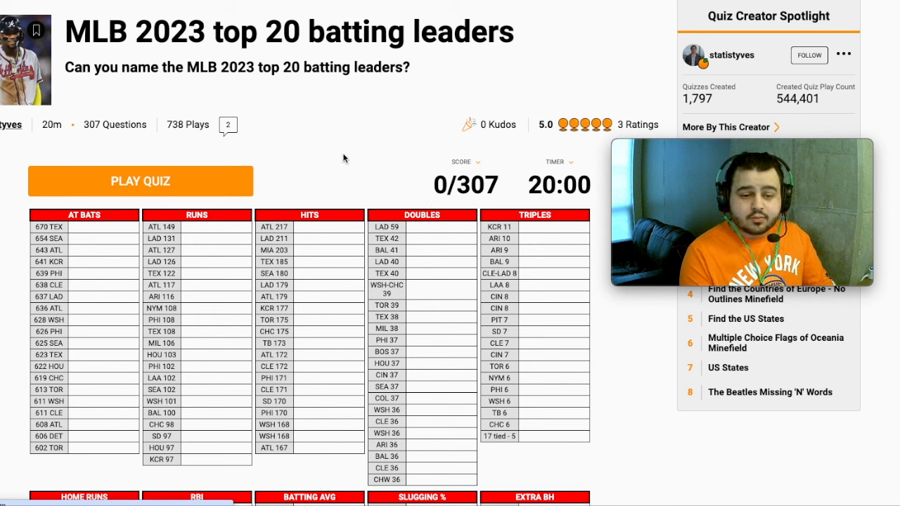
Start the batting leaders quiz and answer Rodriguez, Ronald Acuna Jr and Matt Olson
left_click(140, 180)
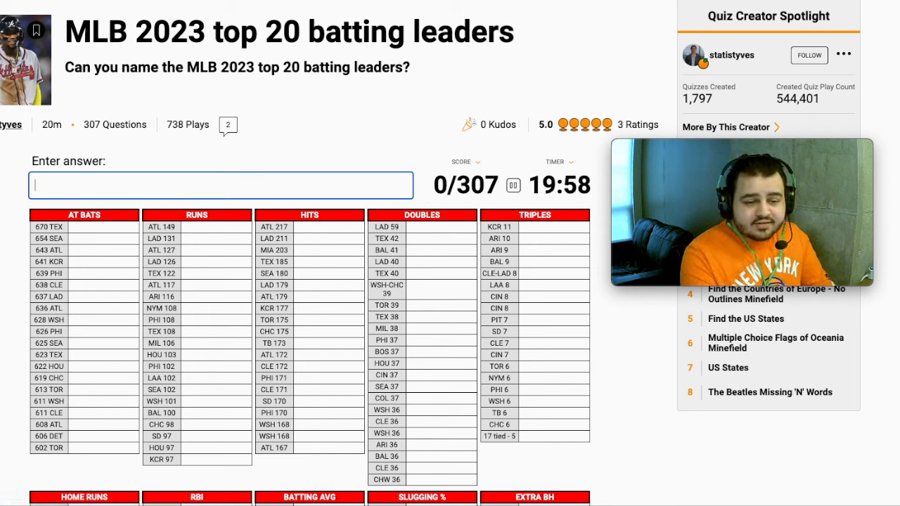
type("rodr")
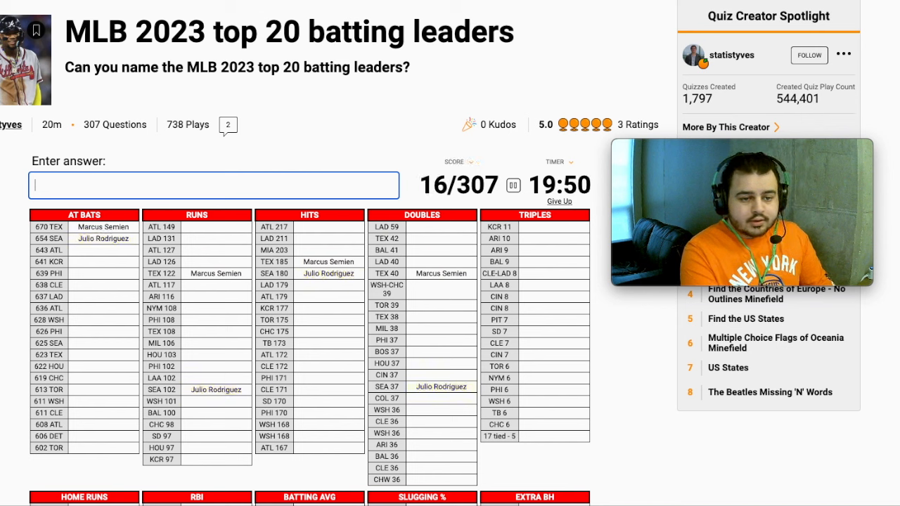
type("Ronald Acuna jr")
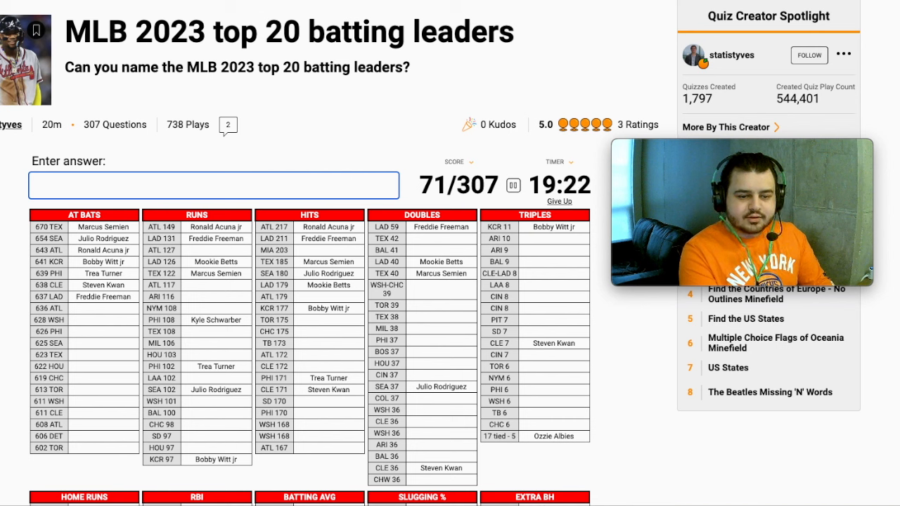
type("Matt Olson")
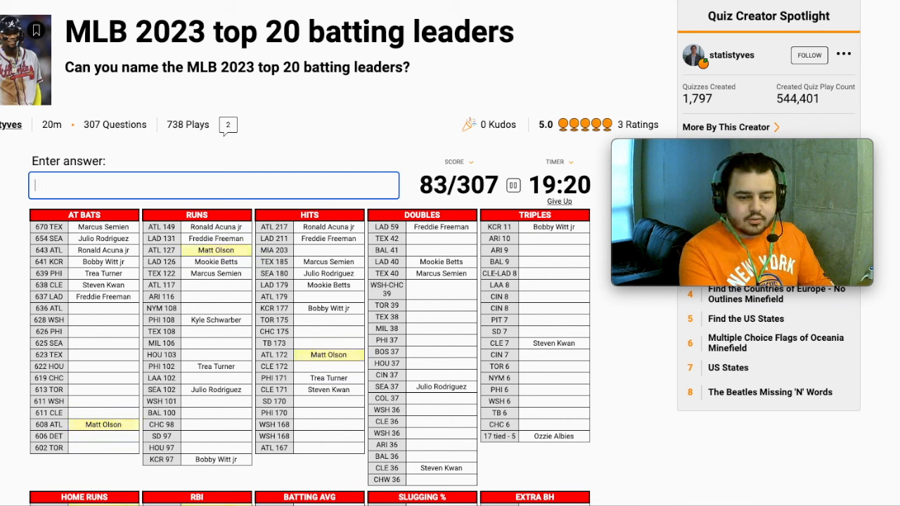
Answer Austin Riley, Lane Thomas, Castellanos and Franco to reach 104/307
type("Austin Riley")
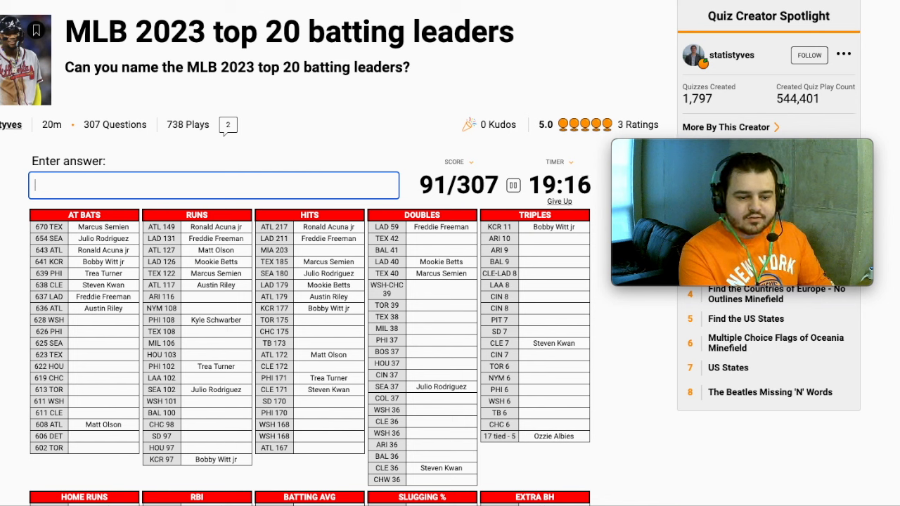
type("Lane Thomas")
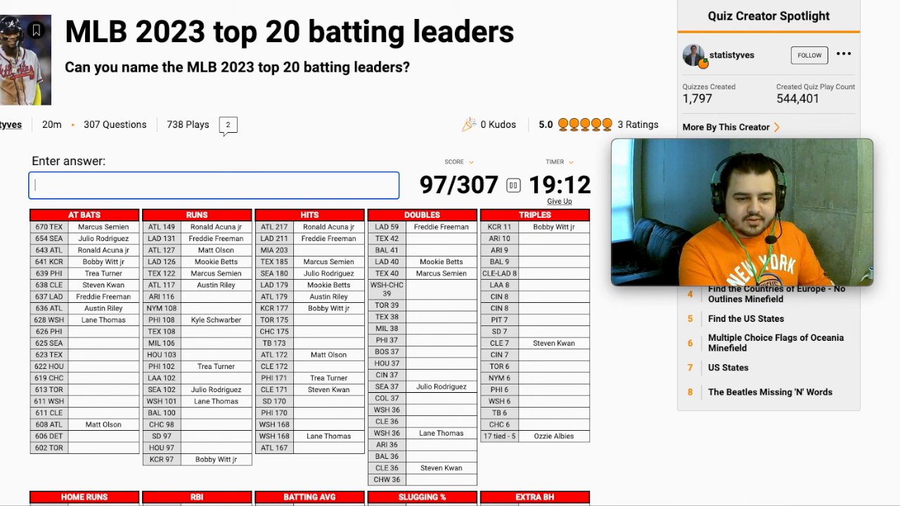
type("cast")
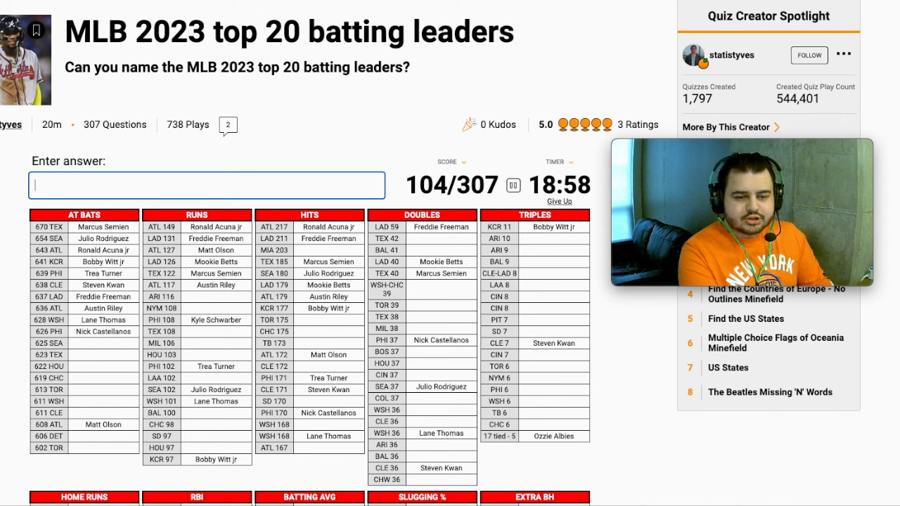
type("franc")
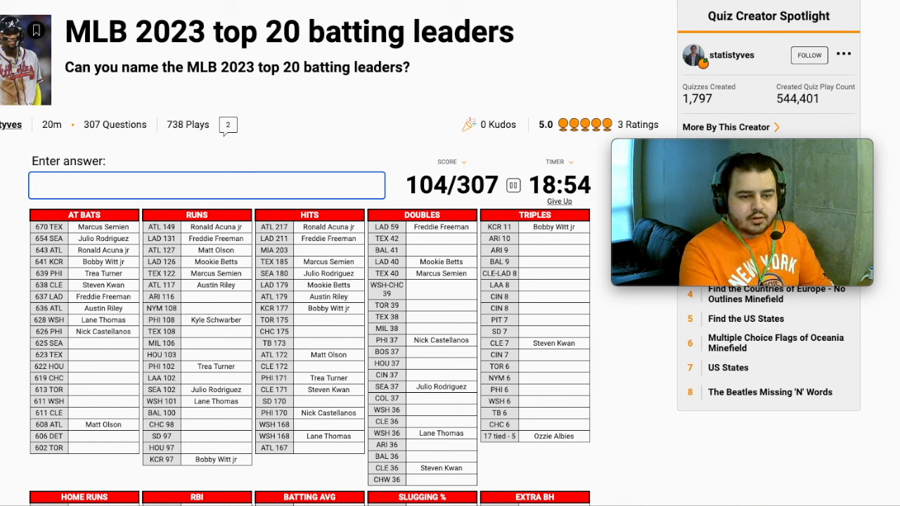
Answer Crawford, Hoerner, Bichette and George Springer
type("crawfo")
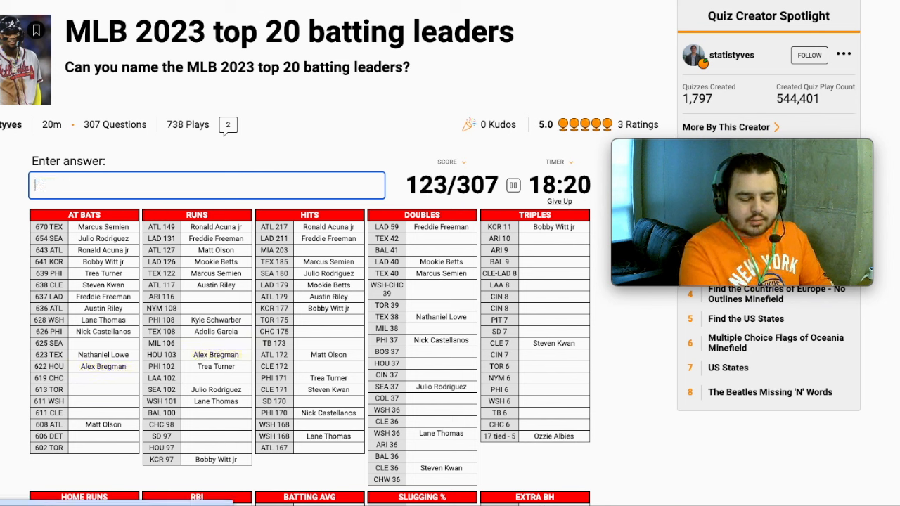
type("hoern")
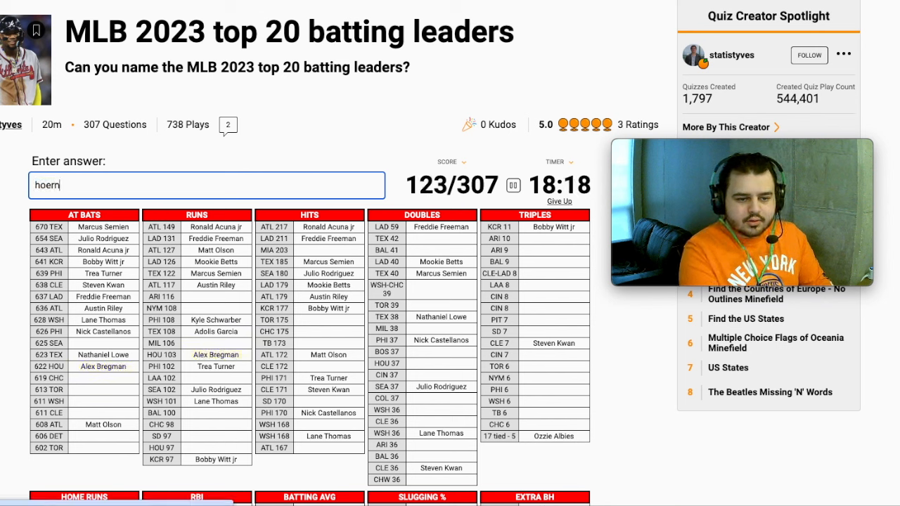
type("bich")
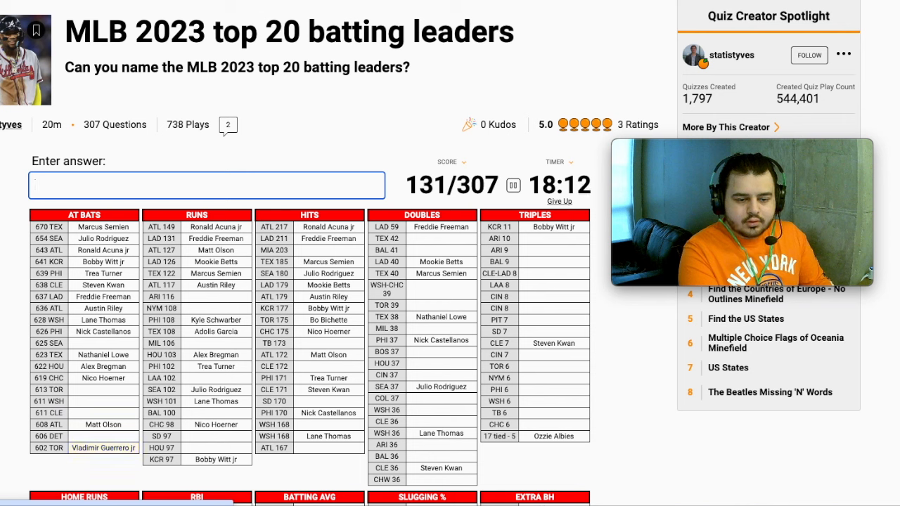
type("George Springer")
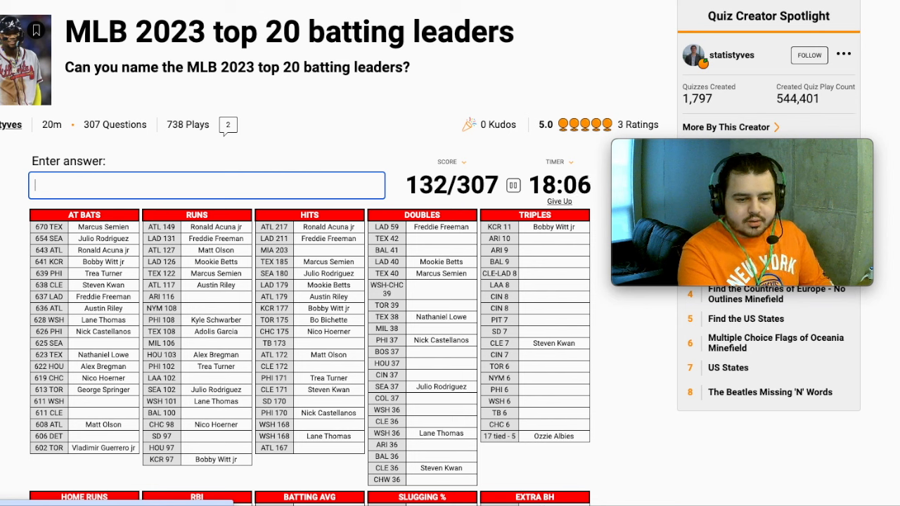
Answer Joey Meneses and Jose Ramirez, reaching 143/307
type("Joey Meneses")
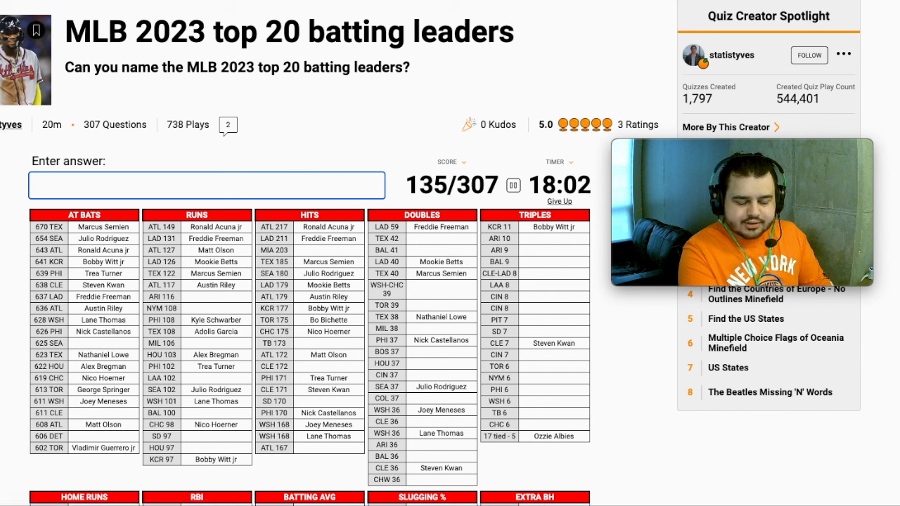
type("Jose Ramirez")
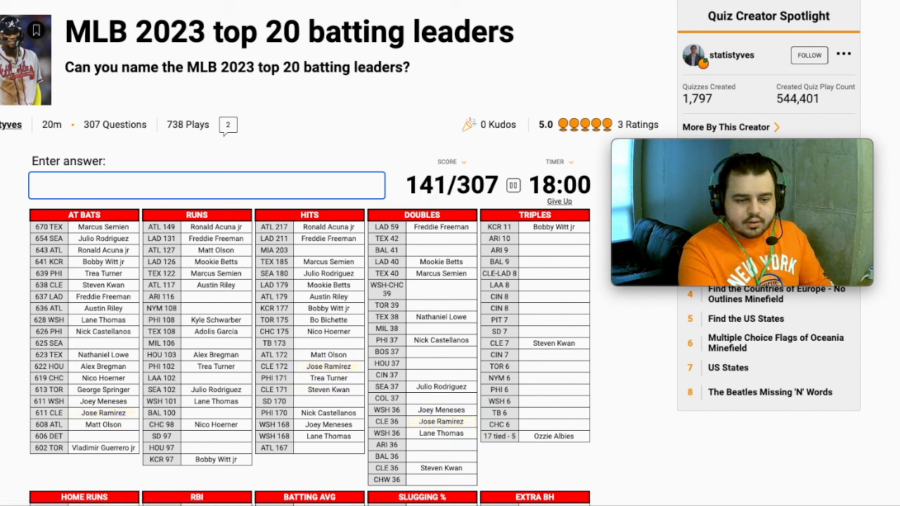
type("g")
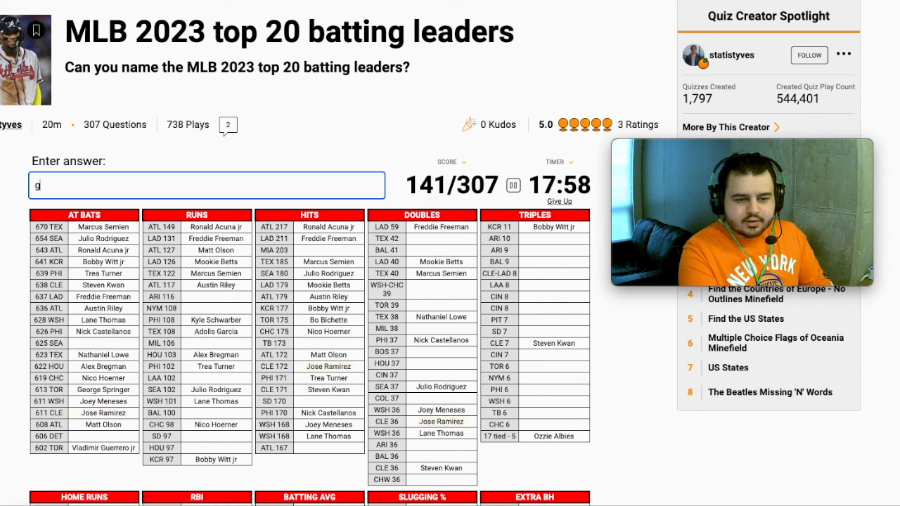
key("backspace")
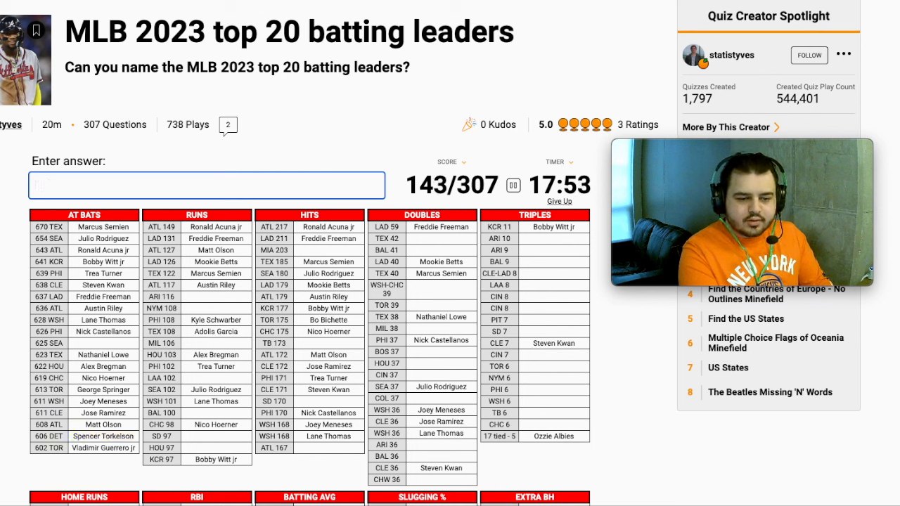
Answer Yelich, Shohei Ohtani, Gunnar Henderson, Machado and Kyle Tucker
type("al")
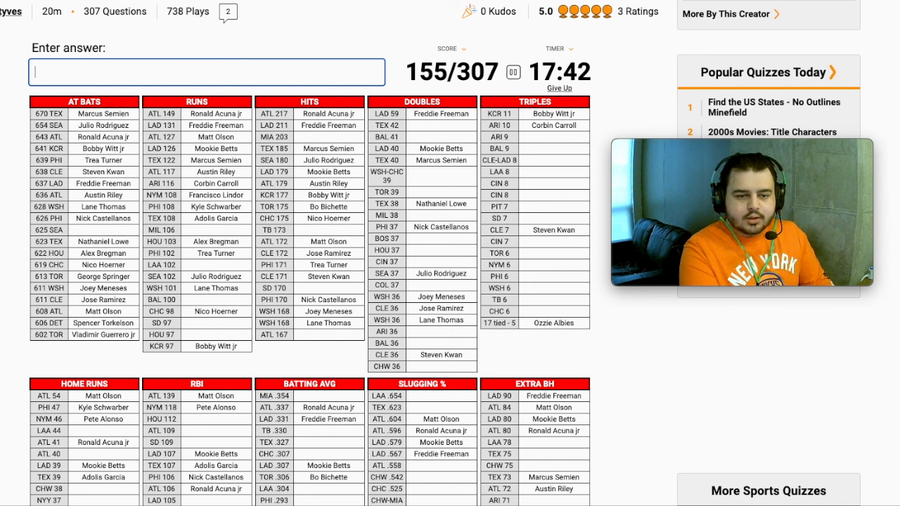
type("yel")
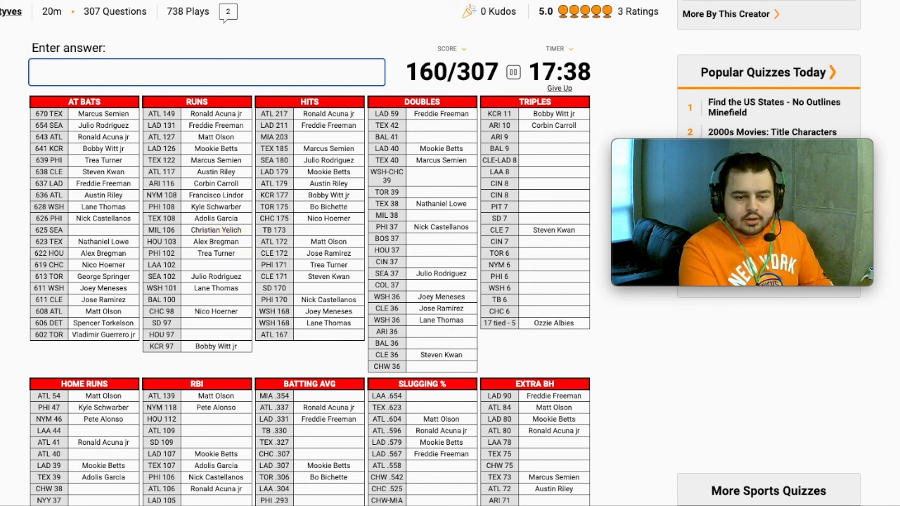
type("Shohei Ohtani")
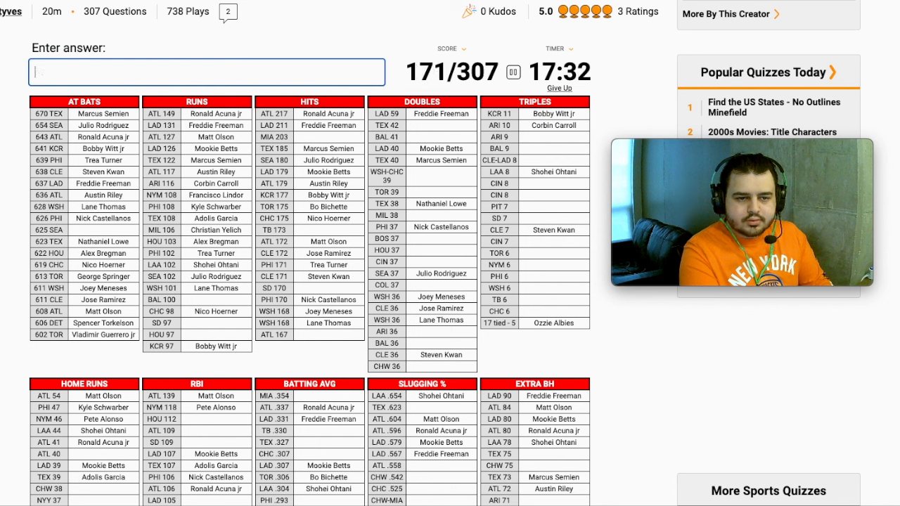
type("Gunnar Henderson")
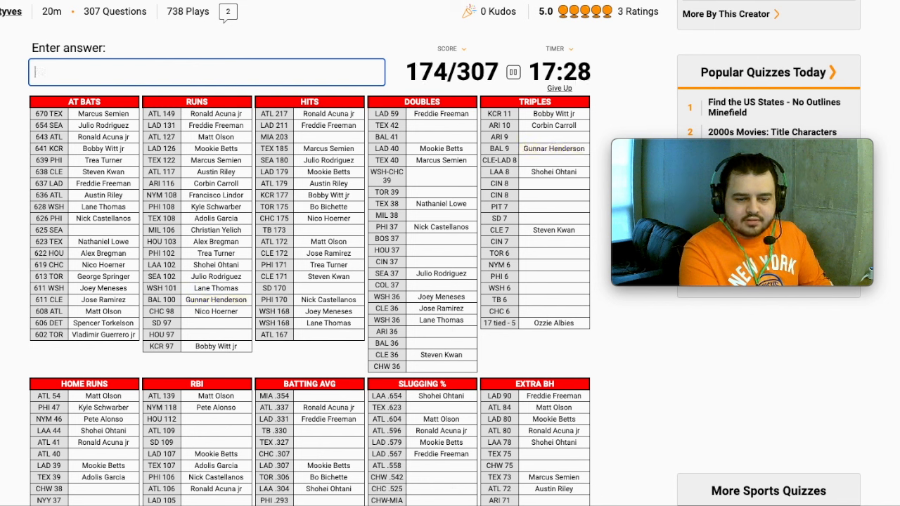
type("machado")
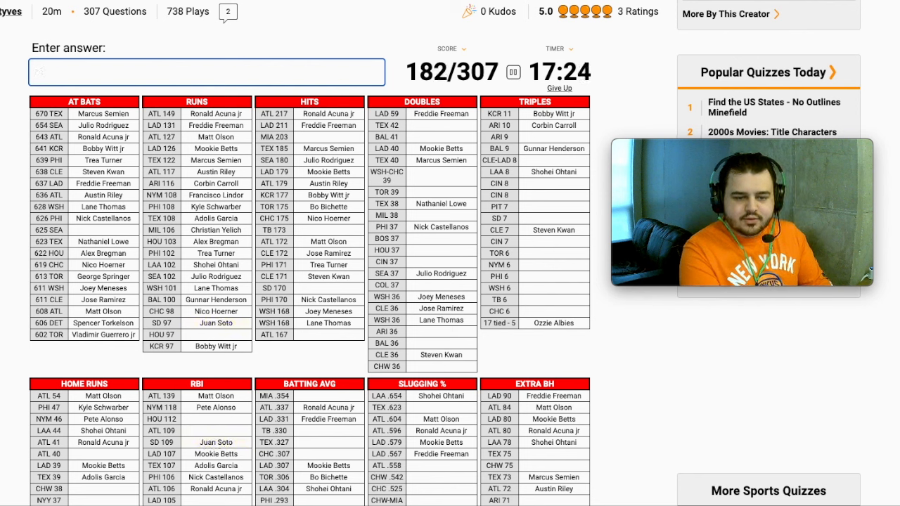
type("tu")
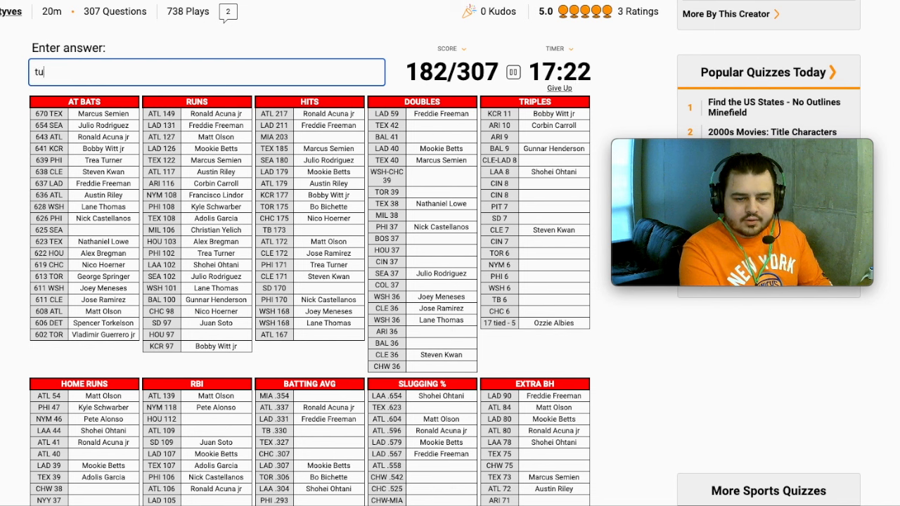
key("enter")
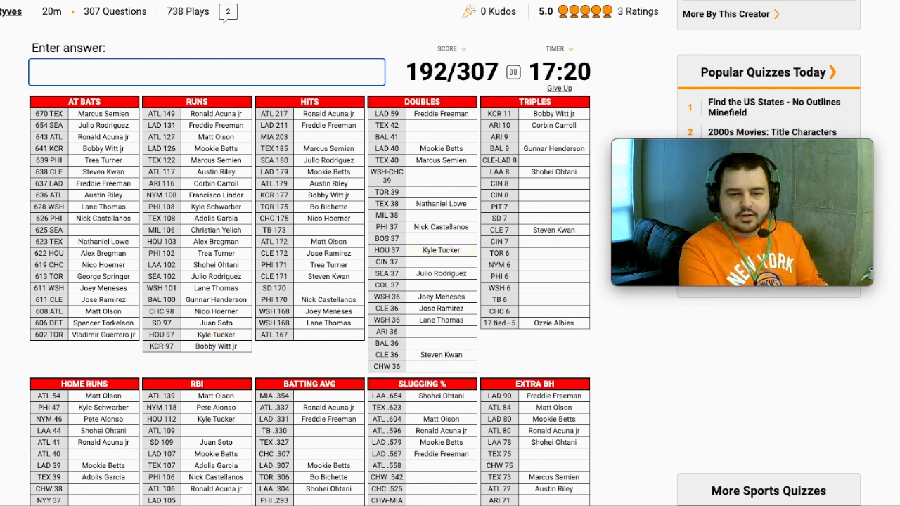
Answer Luis Arraez, Yandy Diaz, Cronenworth, Bogaerts and Ozzie Albies to reach 209/307
type("Luis Arraez")
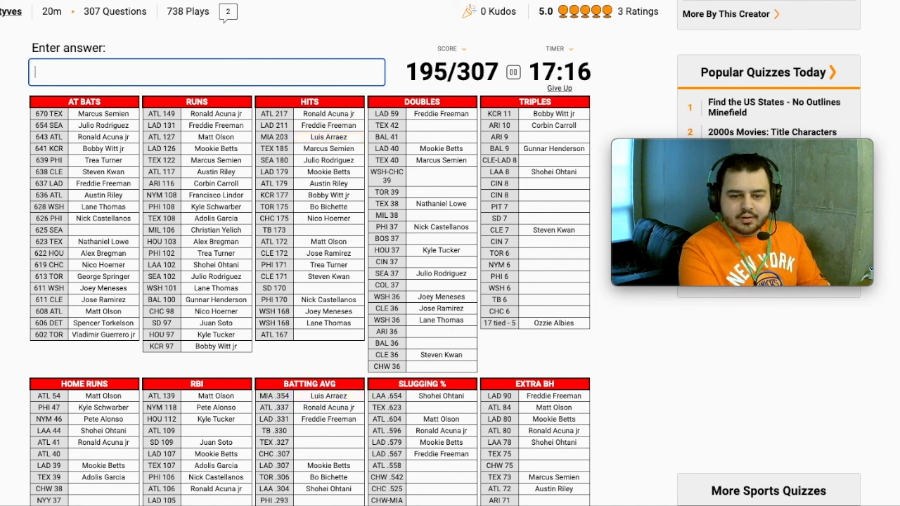
type("Yandy Diaz")
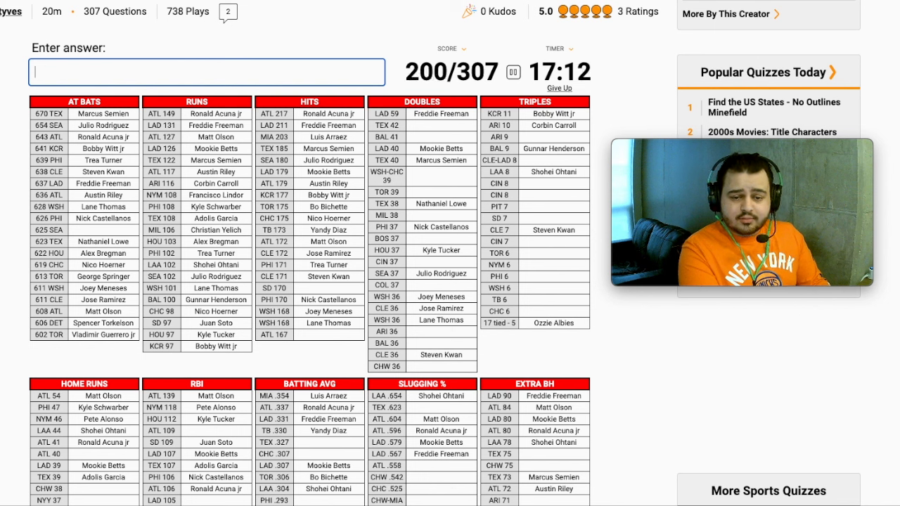
type("cro")
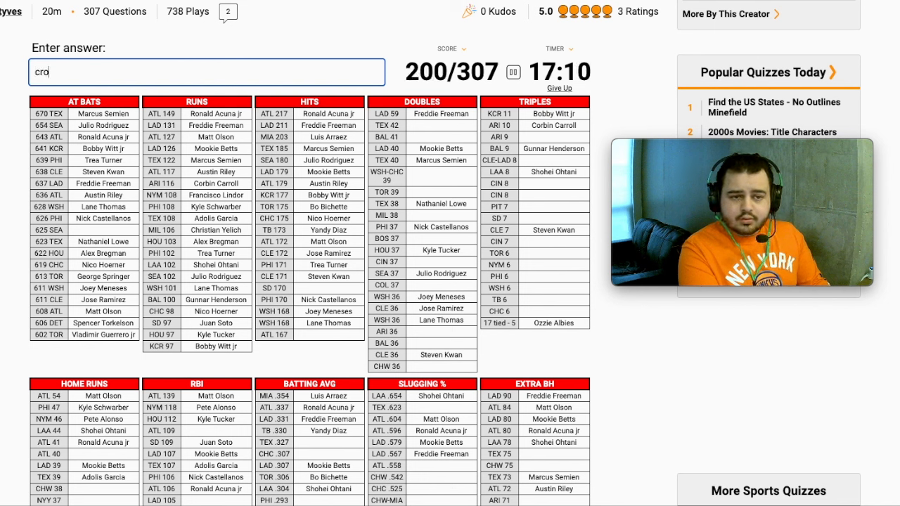
type("cro")
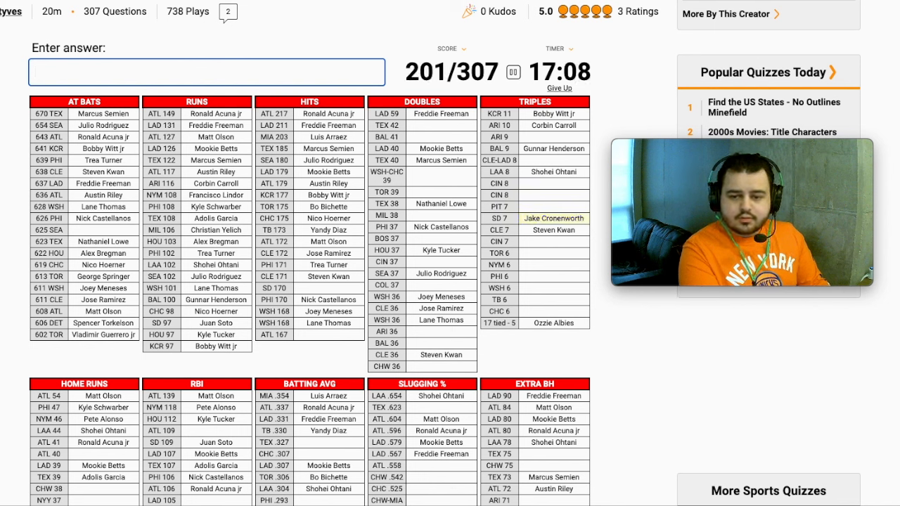
type("bogae")
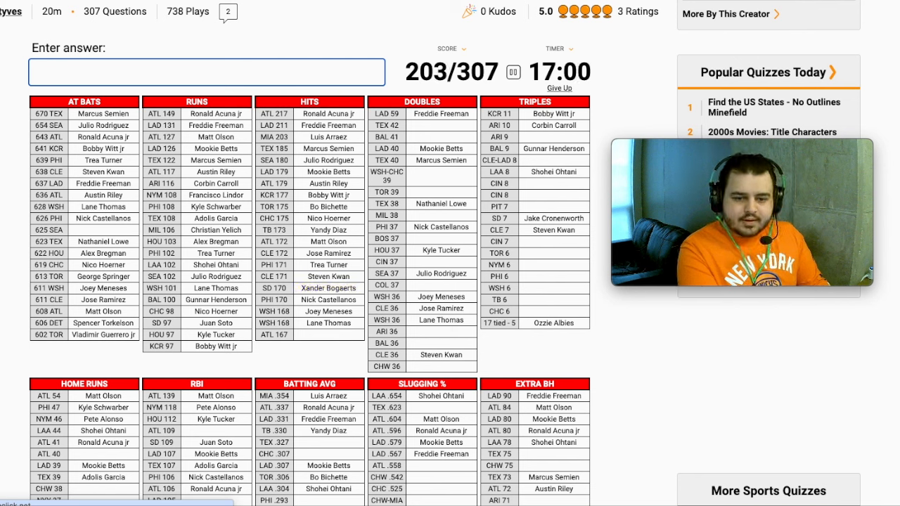
type("Ozzie Albies")
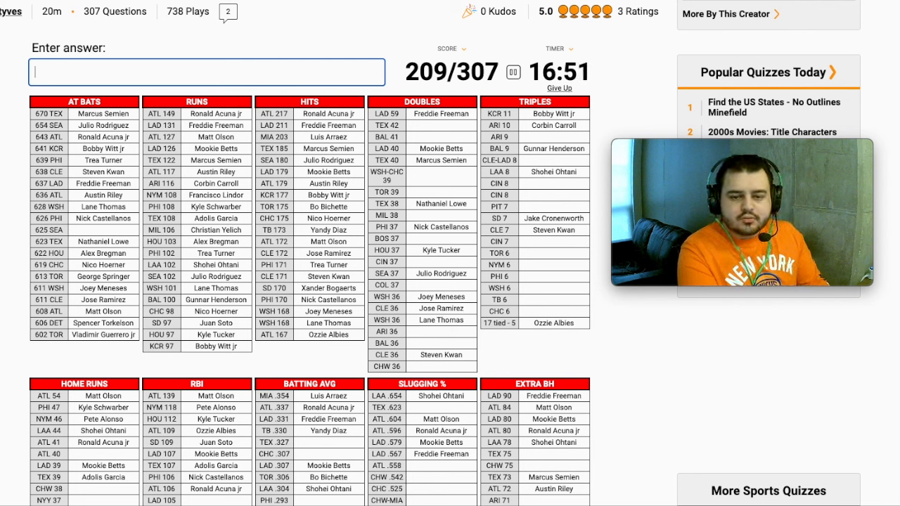
Answer Mullins, Candelario, Merrifield and Wiemer in the doubles and triples lists
type("mullins")
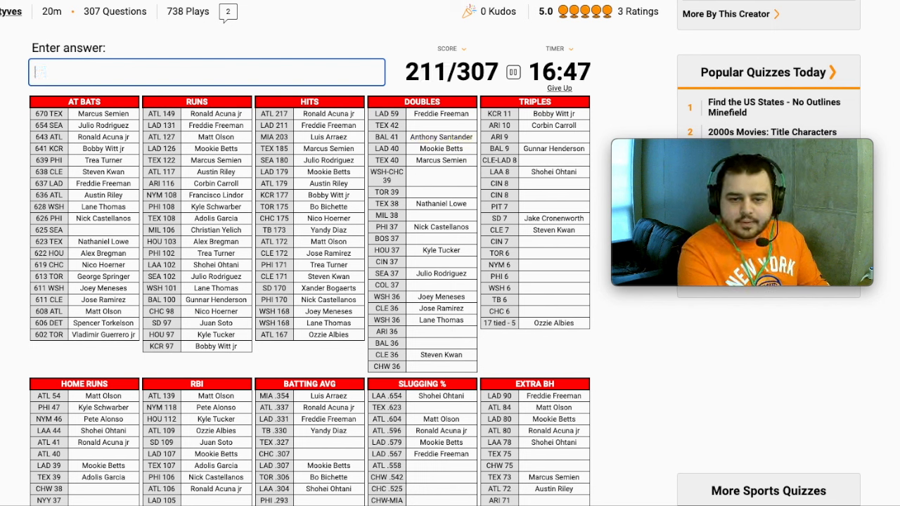
type("candel")
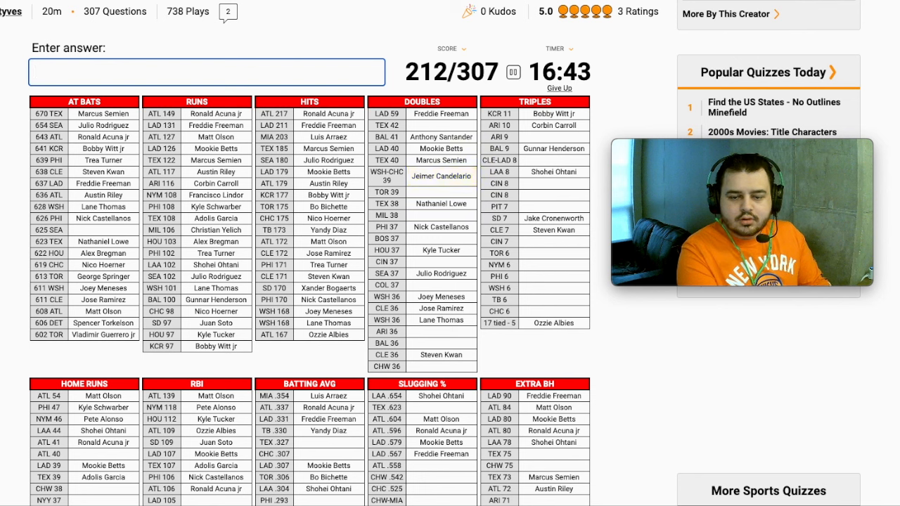
type("merri")
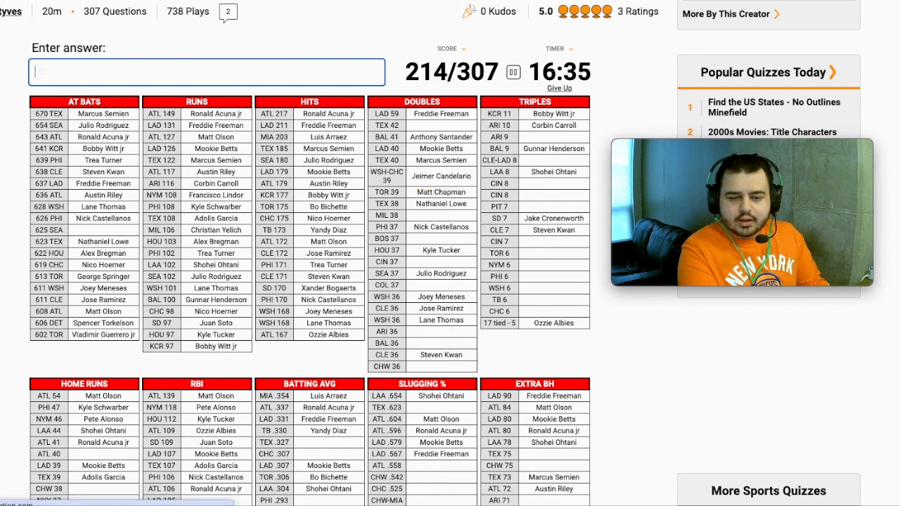
type("wiemer")
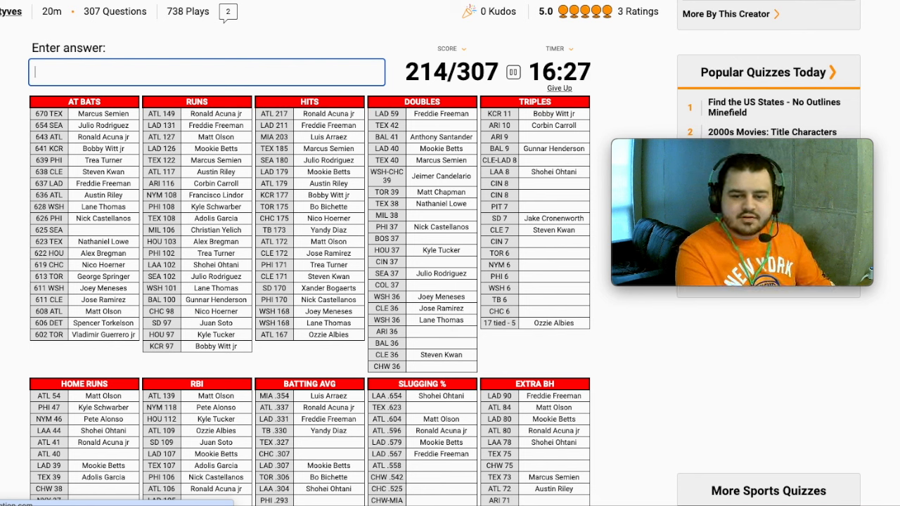
type("d")
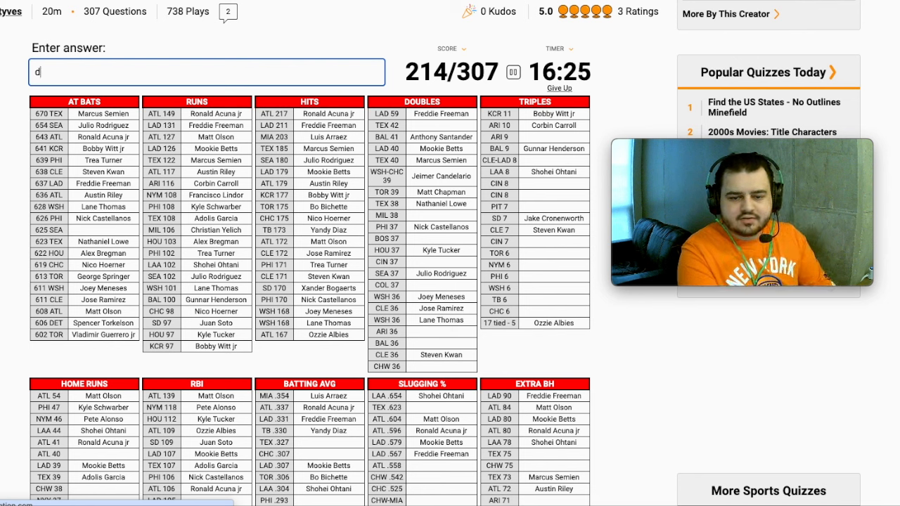
key("enter")
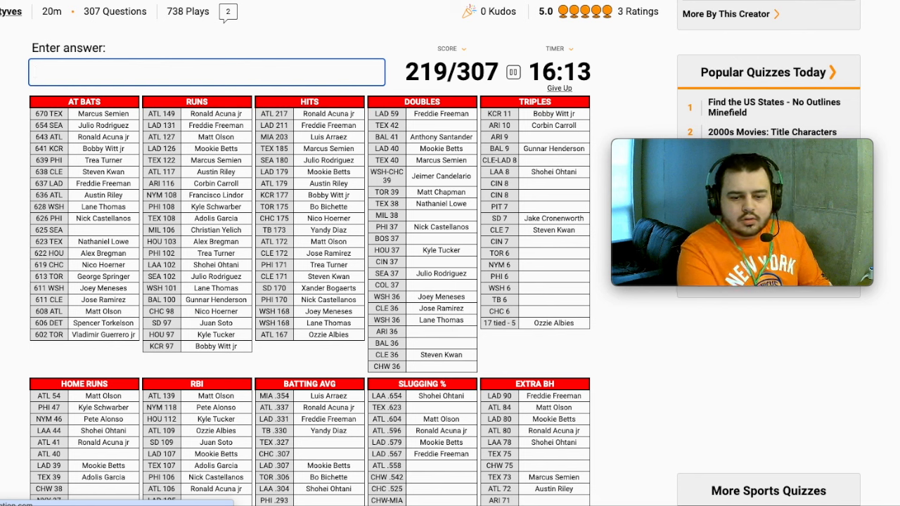
type("ver")
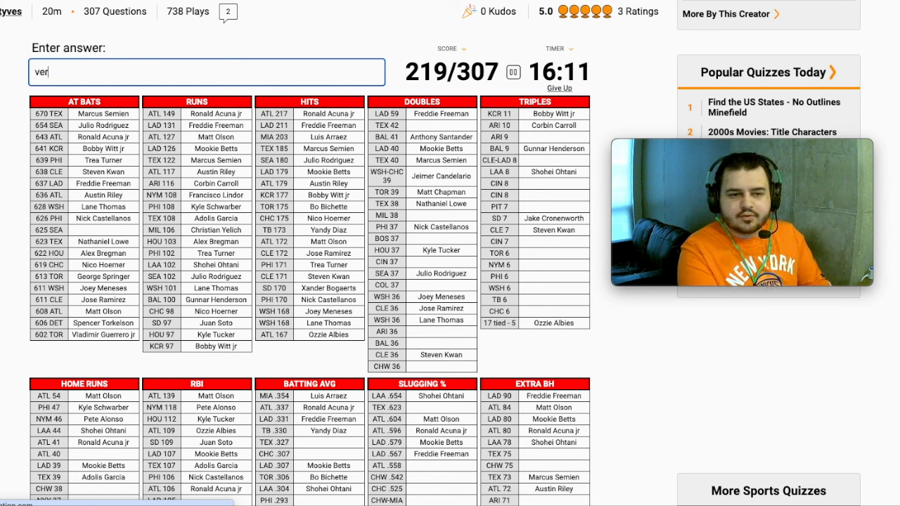
key("enter")
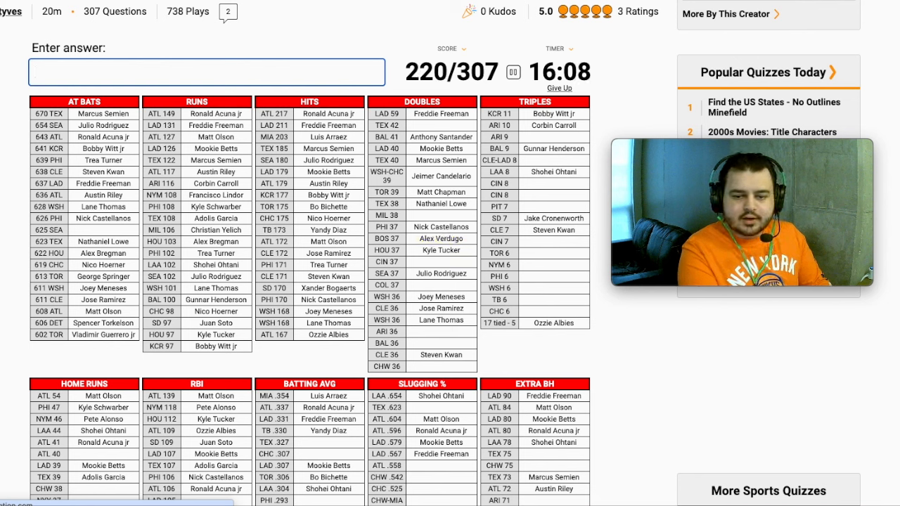
Answer Spencer Steer, Ezequiel Tovar, Gurriel, Mountcastle, Austin Hays and Luis Robert Jr
type("Spencer Steer")
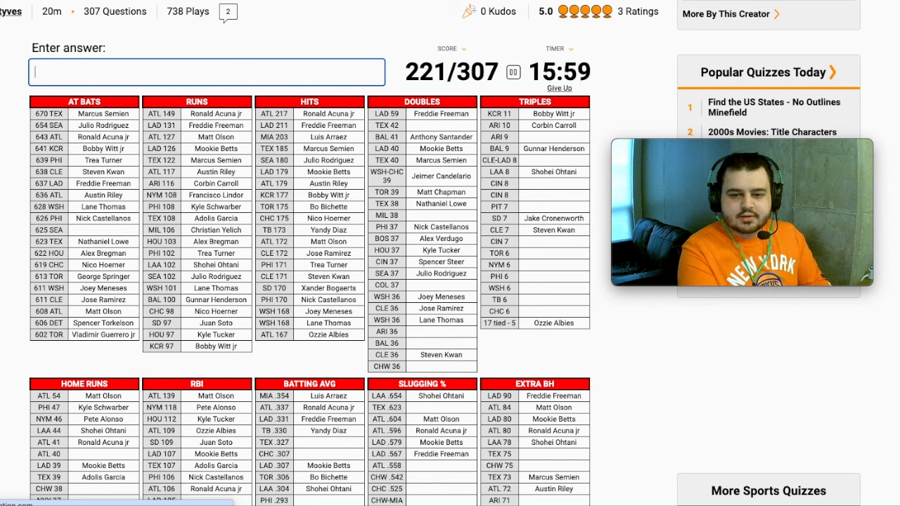
type("Ezequiel Tovar")
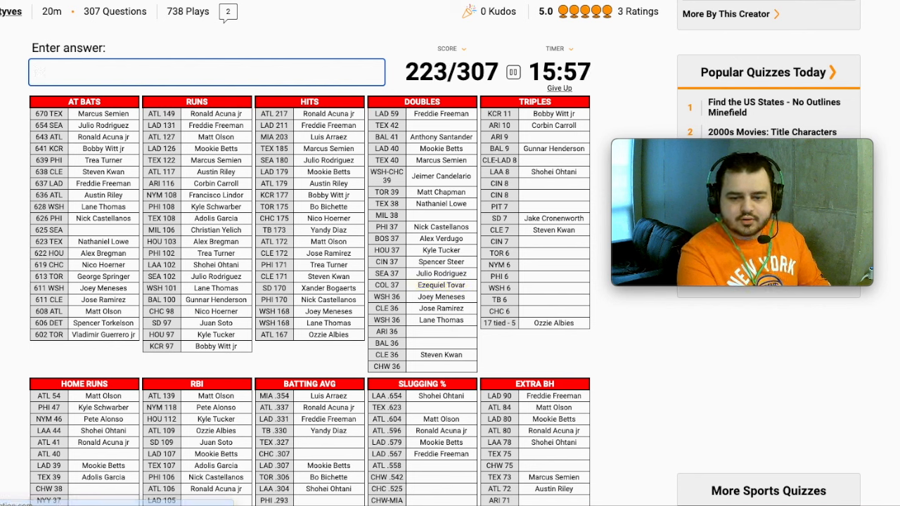
type("gurriel")
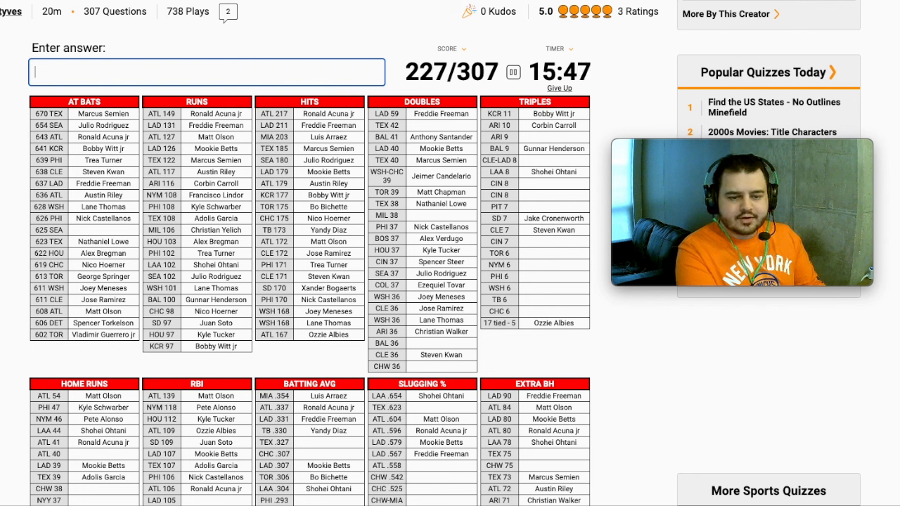
type("mountcastle")
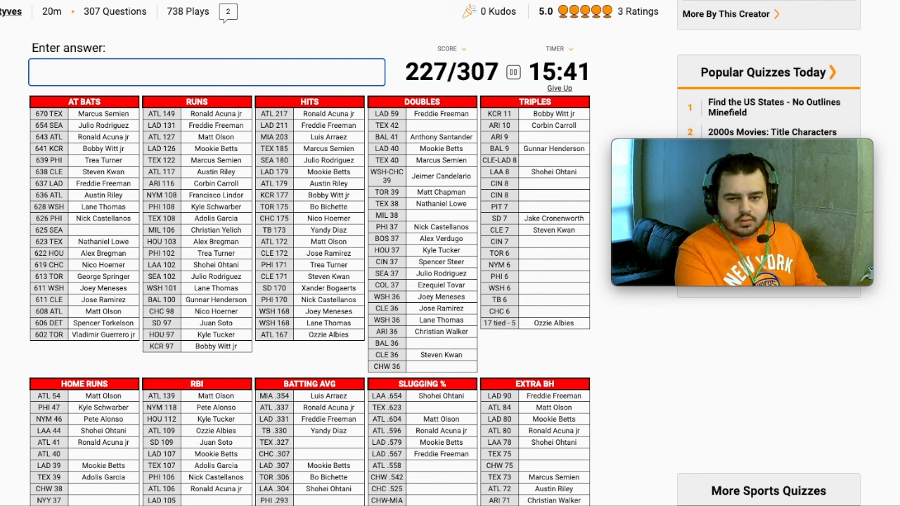
type("m")
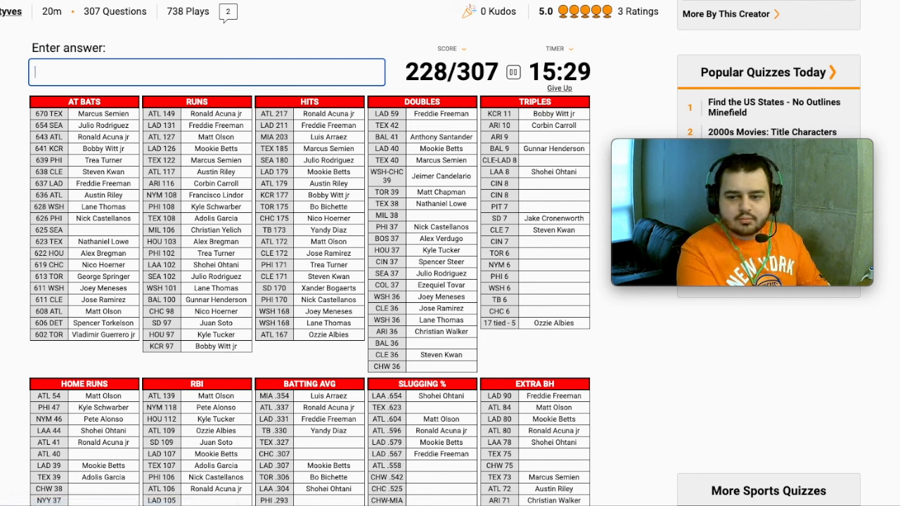
type("Austin Hays")
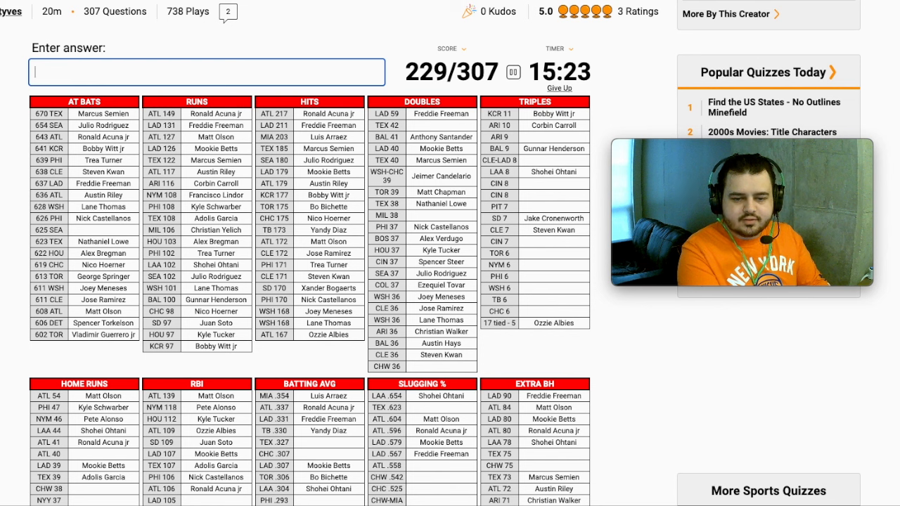
type("Luis Robert jr")
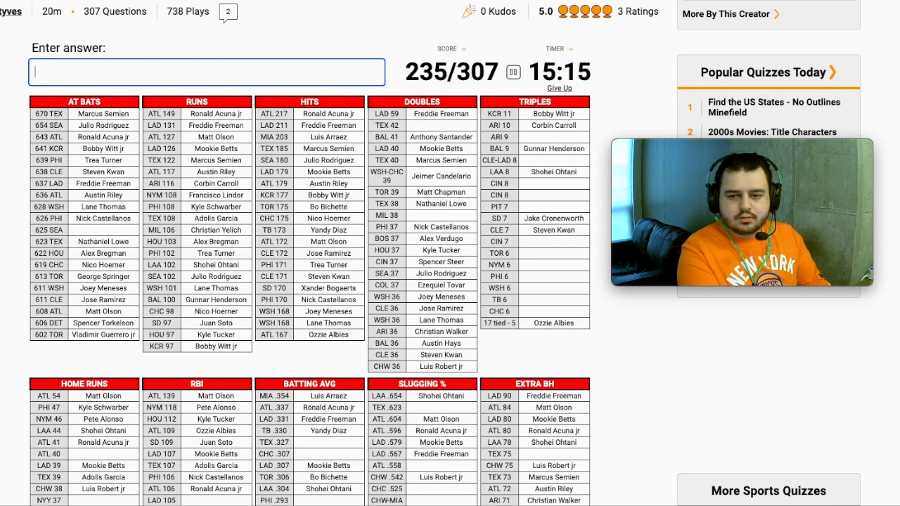
Answer Ketel Marte, Rosario, Fried, Kevin Kiermaier, Nimmo and Bohm
type("Ketel Marte")
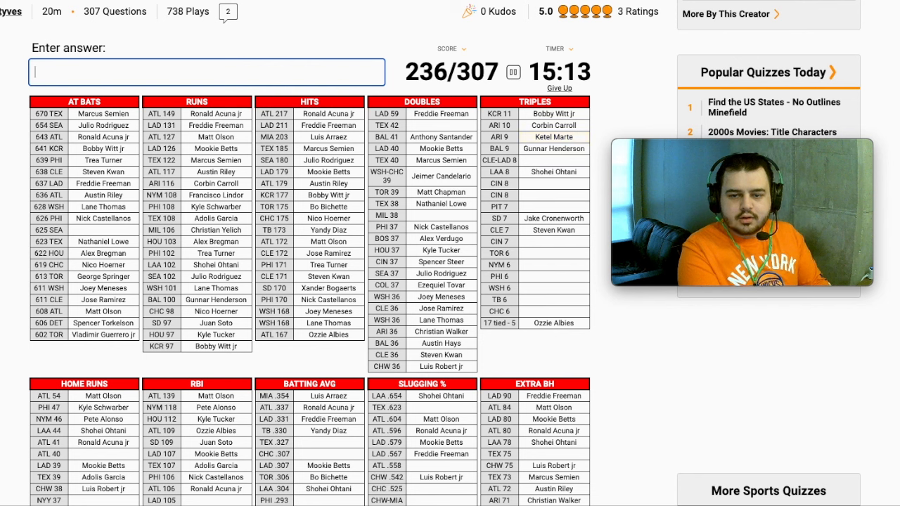
type("rosa")
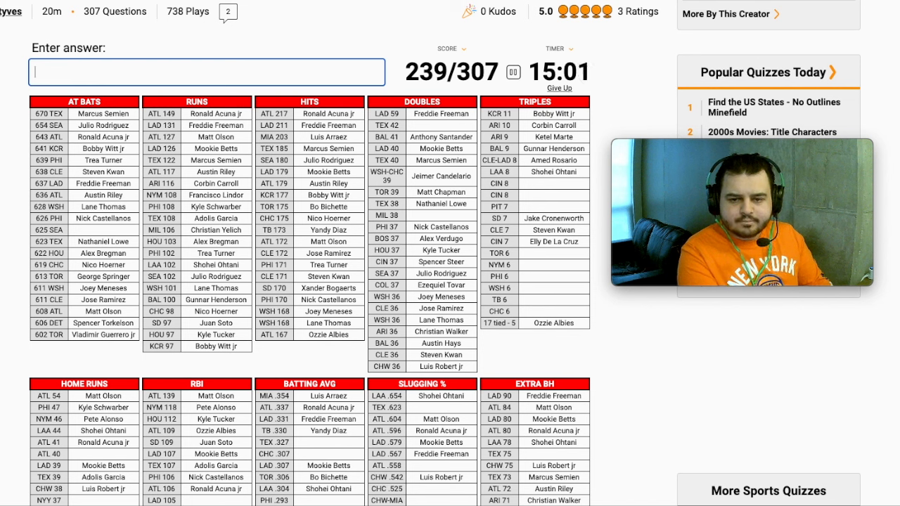
type("frie")
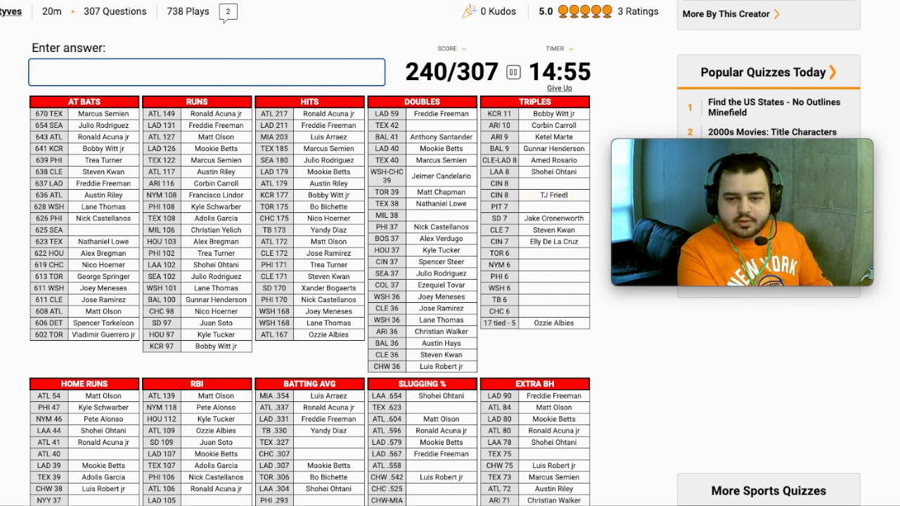
type("ha")
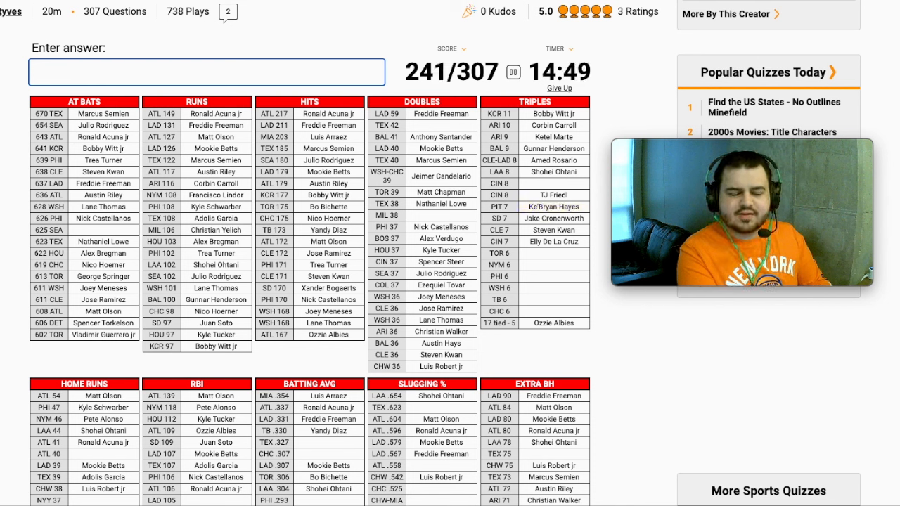
type("Kevin Kiermaier")
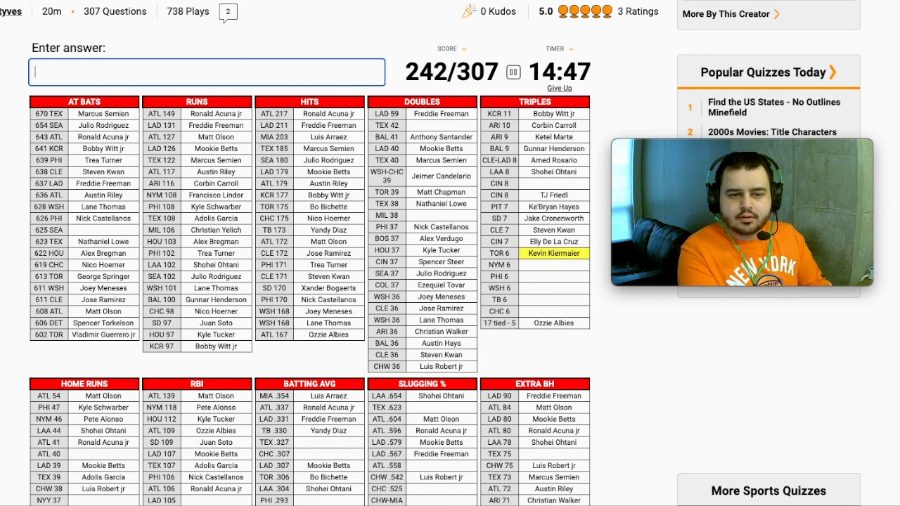
type("nim")
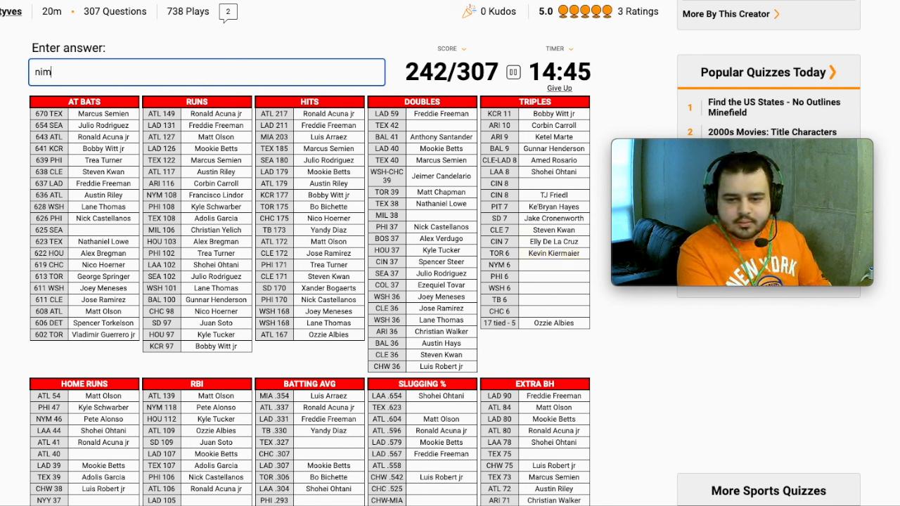
type("bohm")
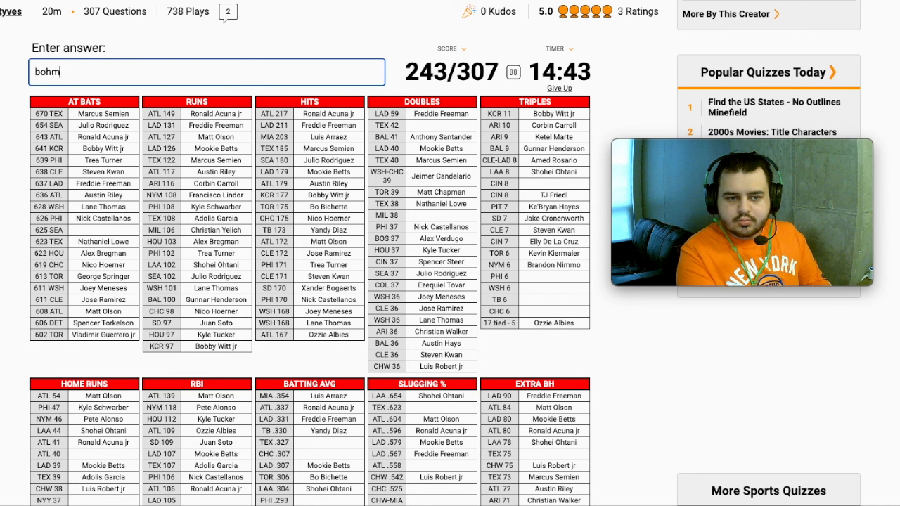
key("enter")
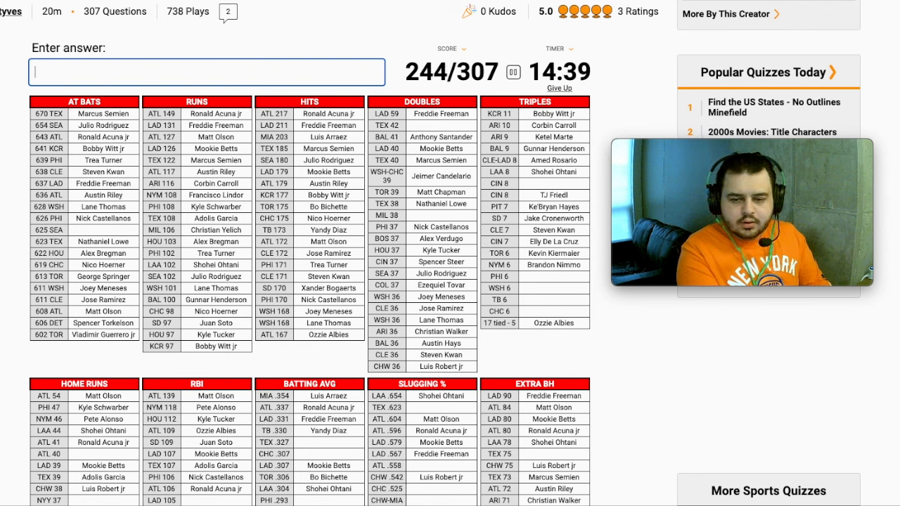
Answer Brandon Marsh, CJ Abrams, Margot, Cody Bellinger, Morel, Suzuki and Wander Franco to reach 261/307
type("Brandon Marsh")
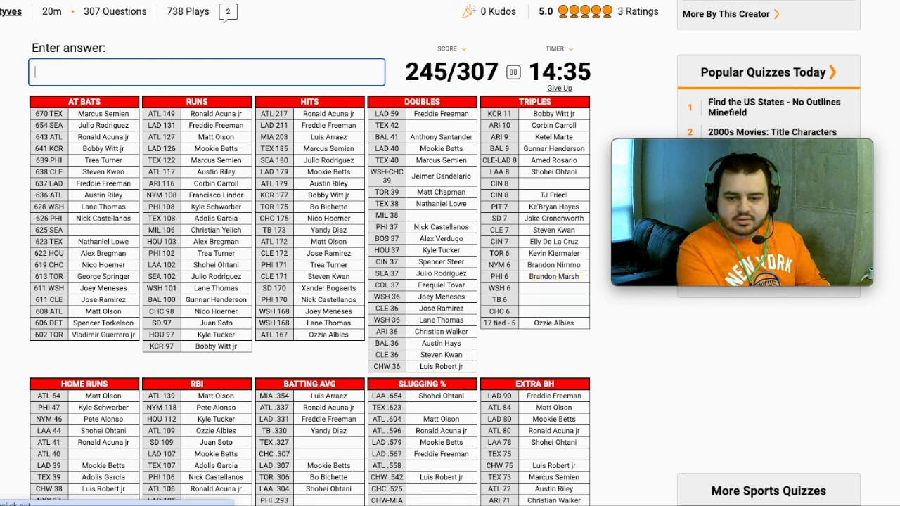
type("CJ Abrams")
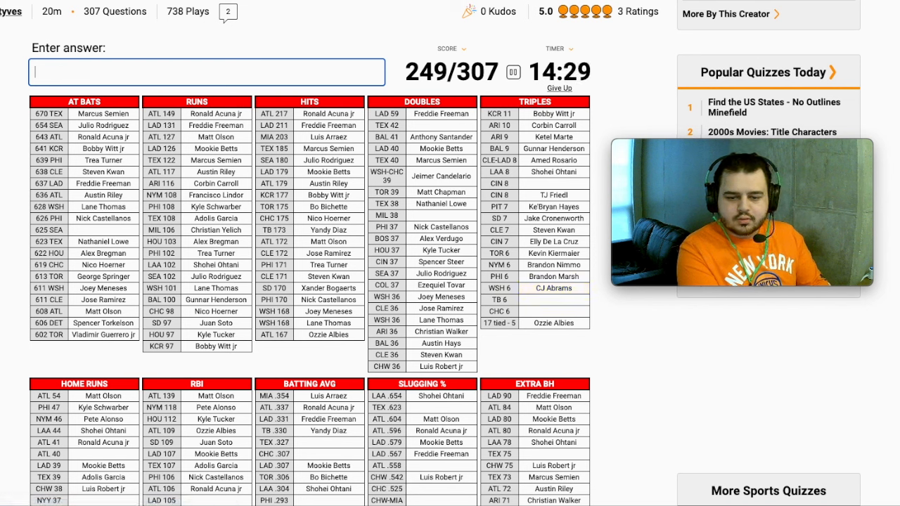
type("margot")
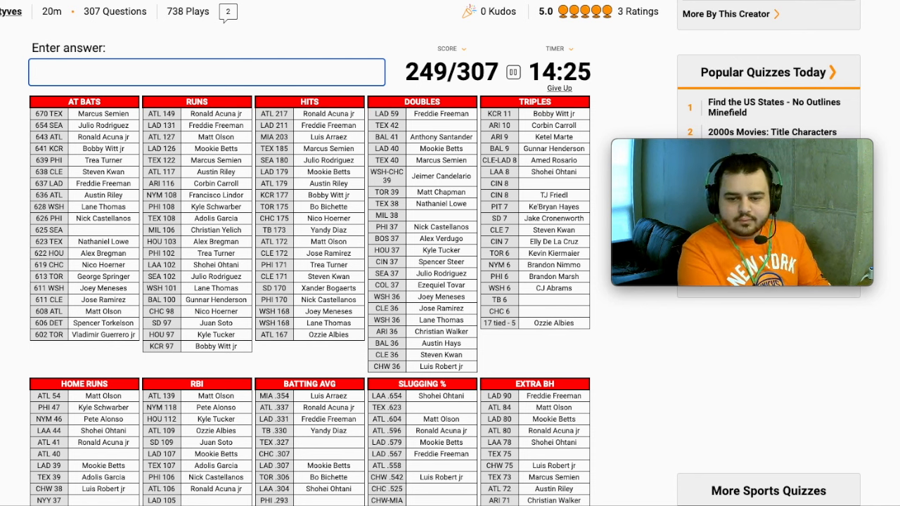
type("Cody Bellinger")
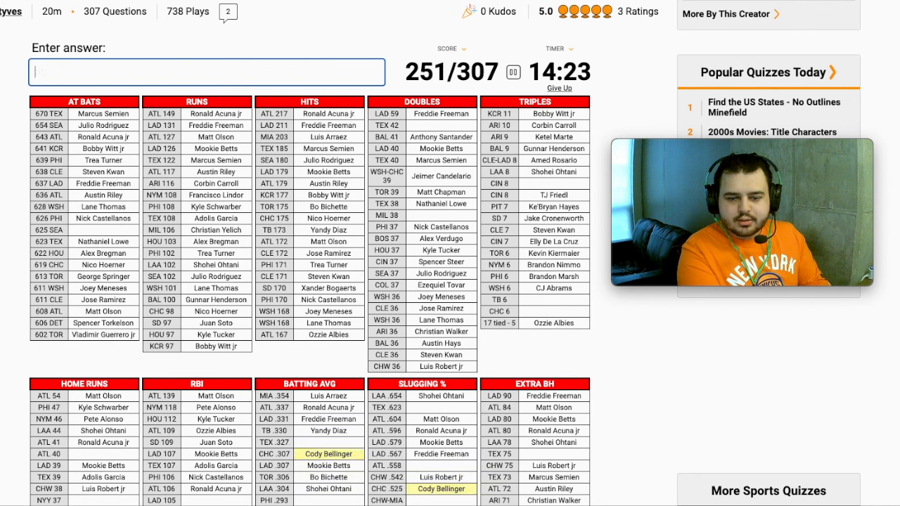
type("ha")
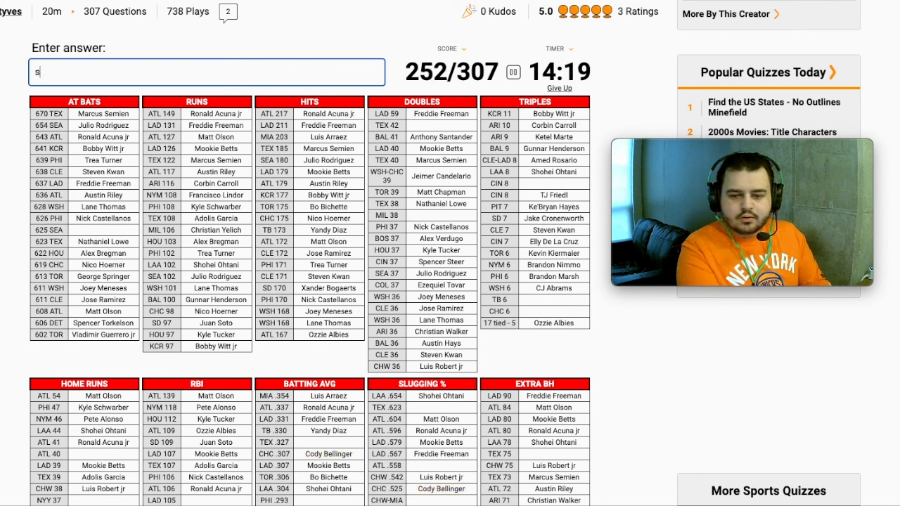
type("morel")
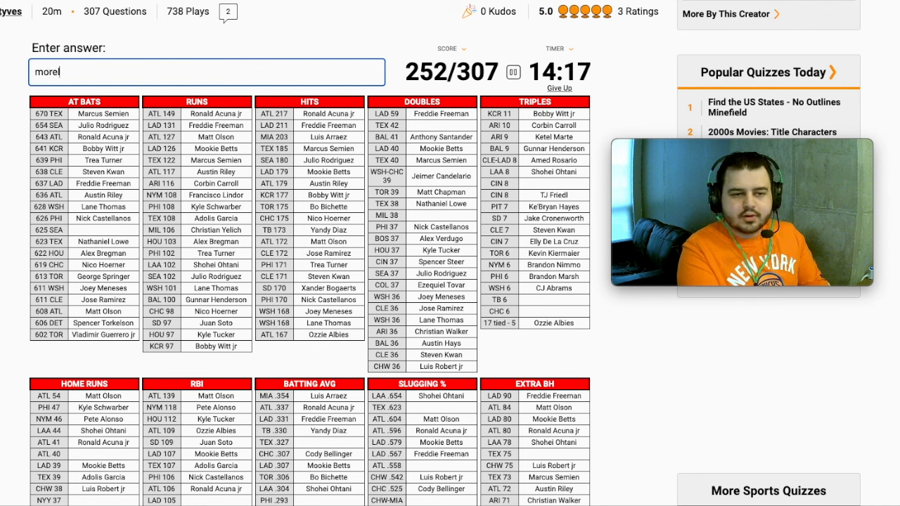
type("suzu")
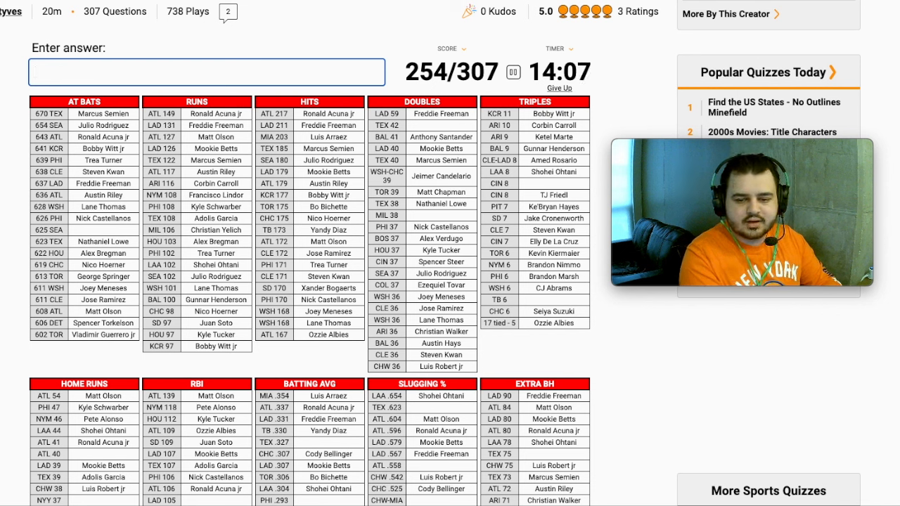
type("Wander Franco")
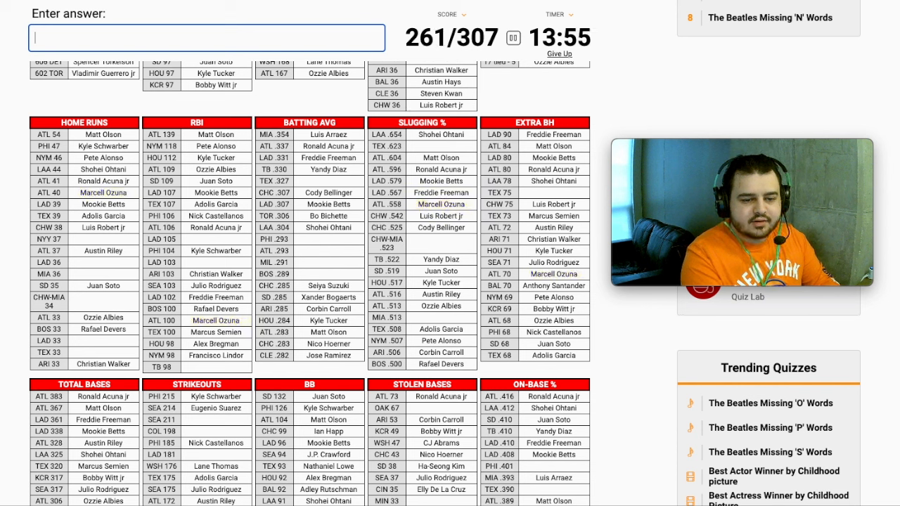
Answer Aaron Judge, Max Muncy and Chisholm
type("Aaron Judge")
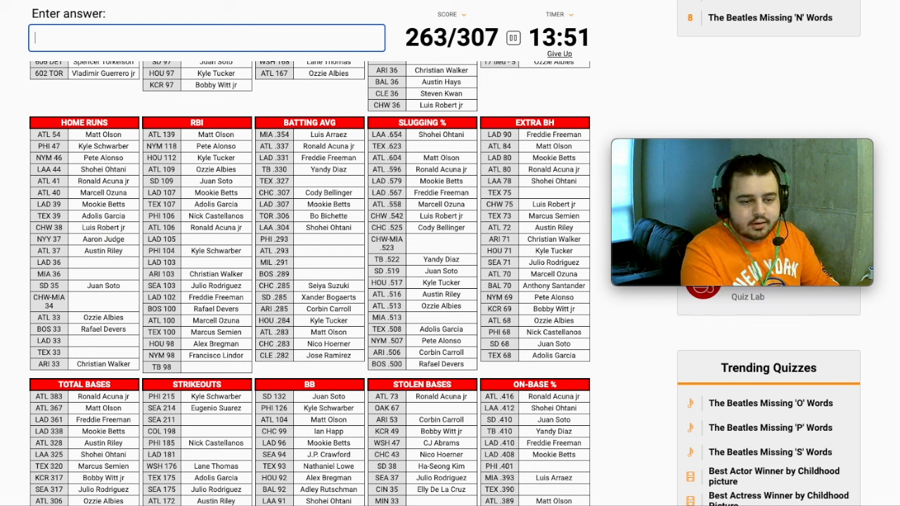
type("Max Muncy")
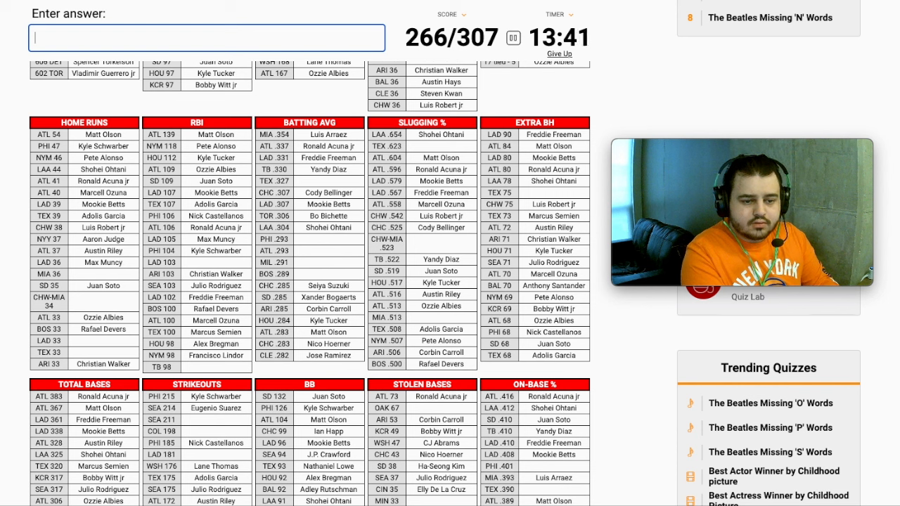
type("chish")
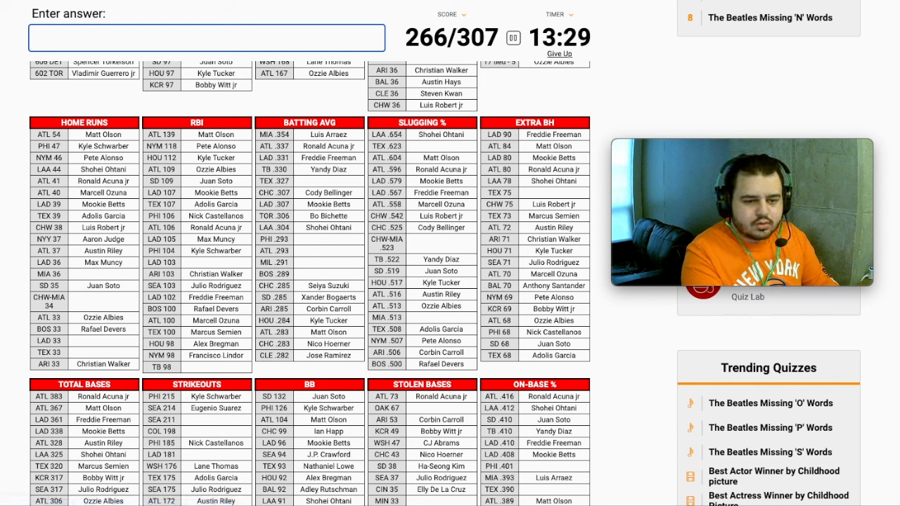
type("so")
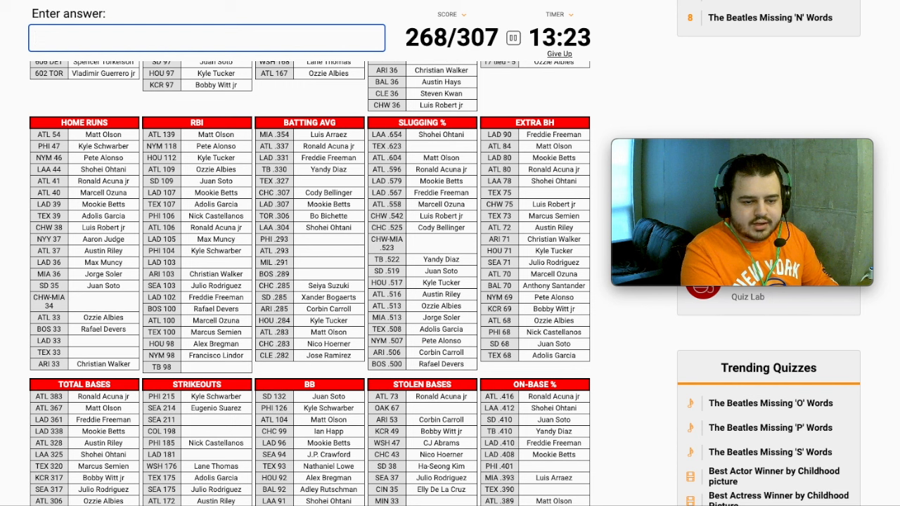
Answer Jake Burger, J.D. Martinez and Corey Seager, clearing a rejected Garcia guess, to reach 279/307
type("Jake Burger")
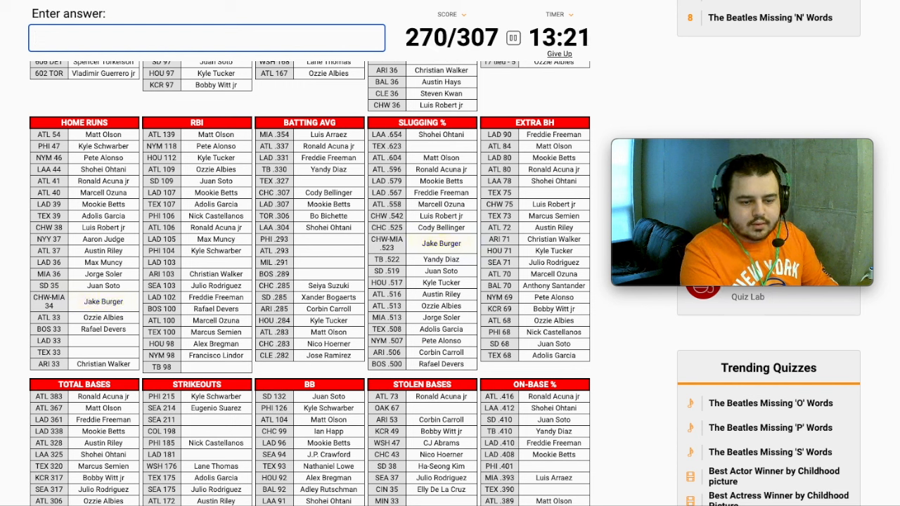
type("J.D. Martinez")
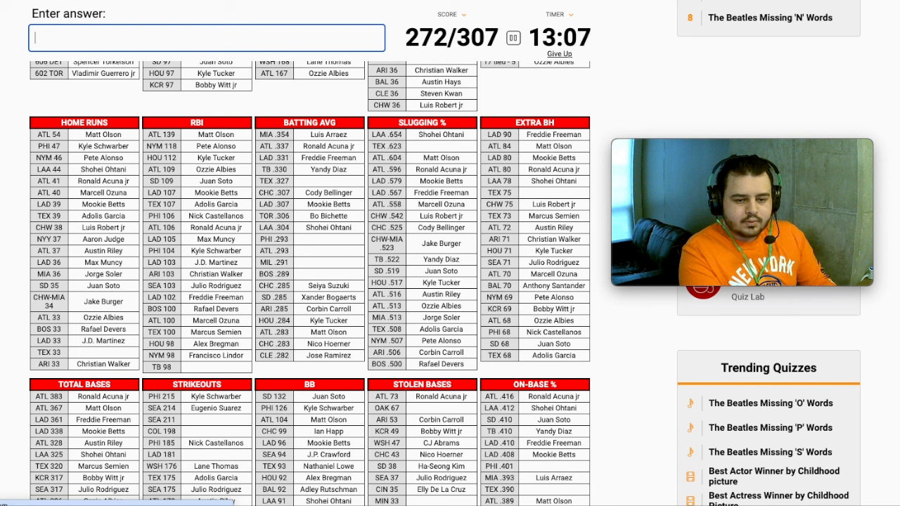
type("garcia")
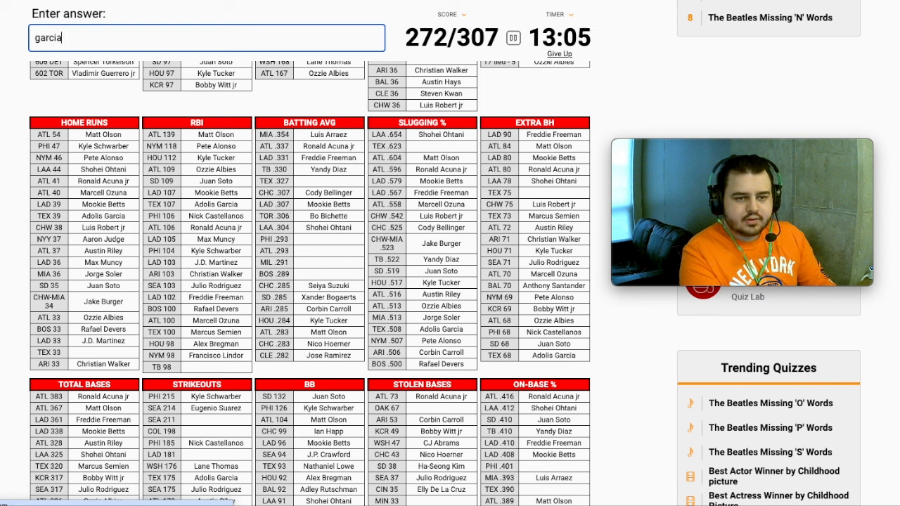
key("Enter")
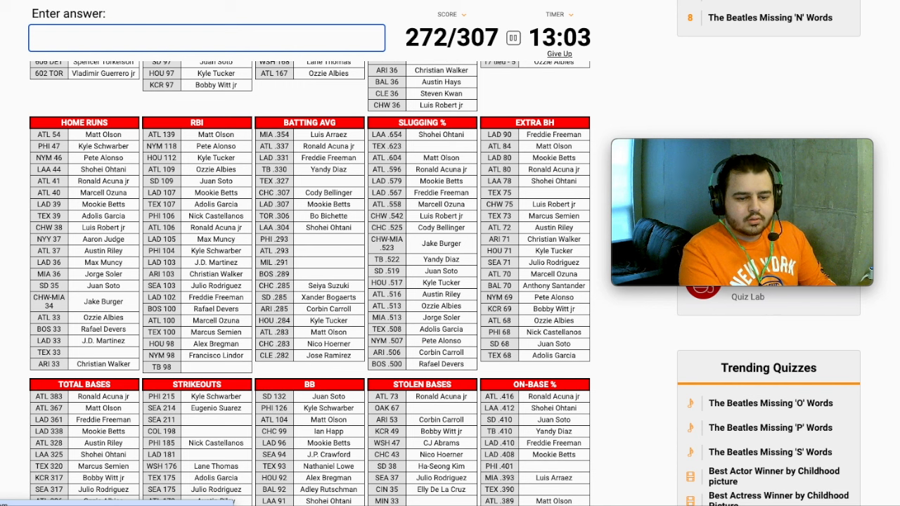
type("Corey Seager")
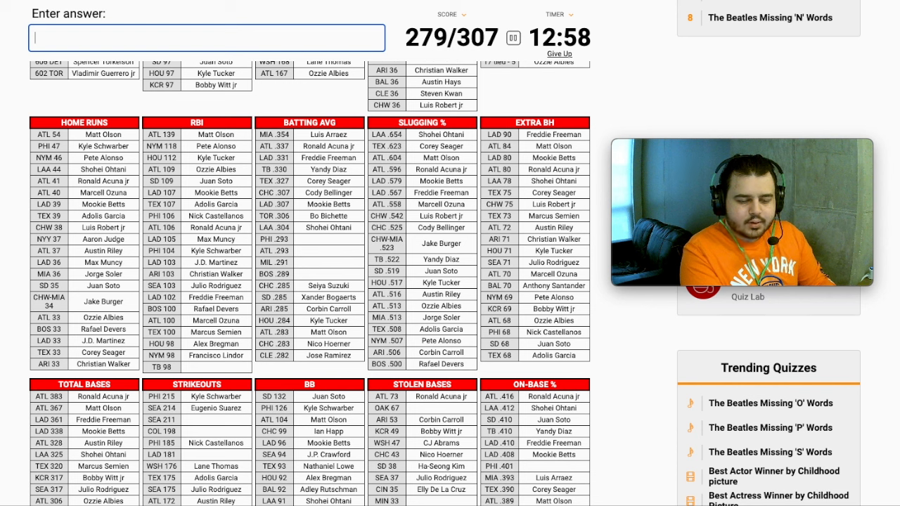
Answer Isaac Paredes and William Contreras, reaching 285/307
type("pa")
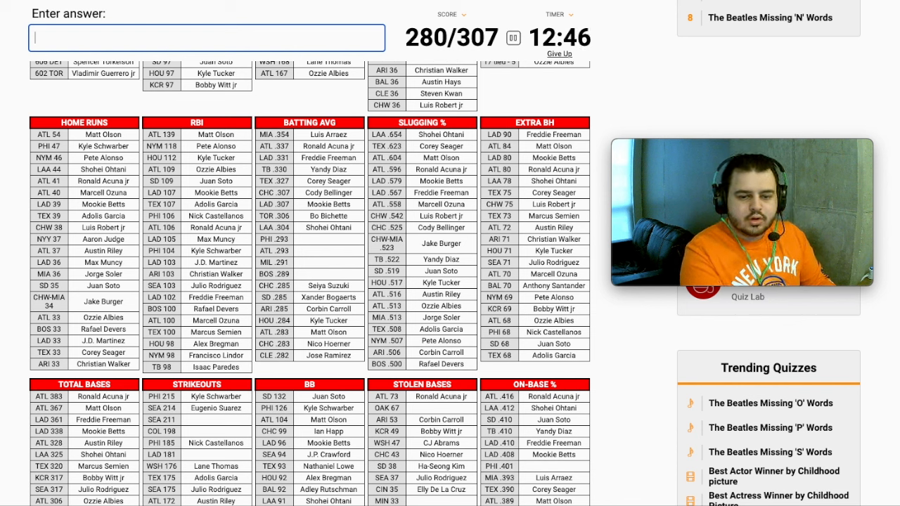
type("con")
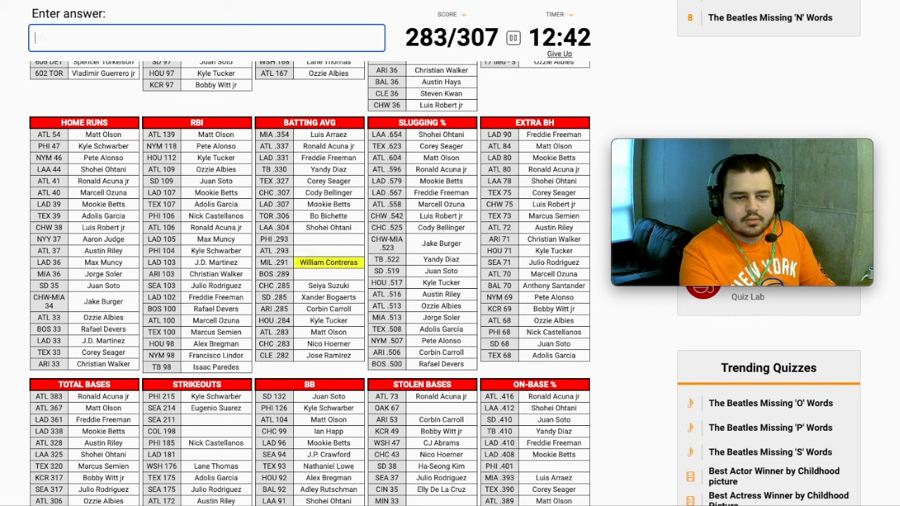
type("muph")
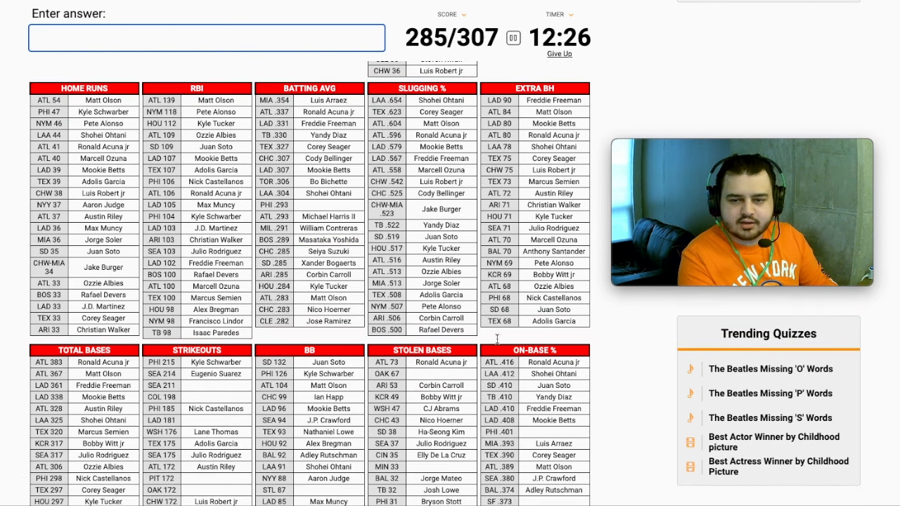
Answer Murphy, Esteury Ruiz, Polanco, Miranda, Gallo, Torres and Heyward
scroll("down", 3)
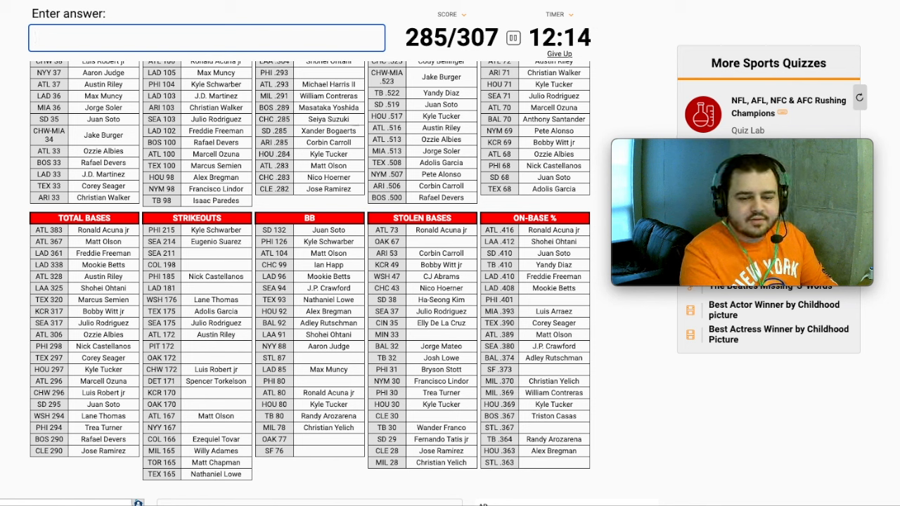
type("murphy")
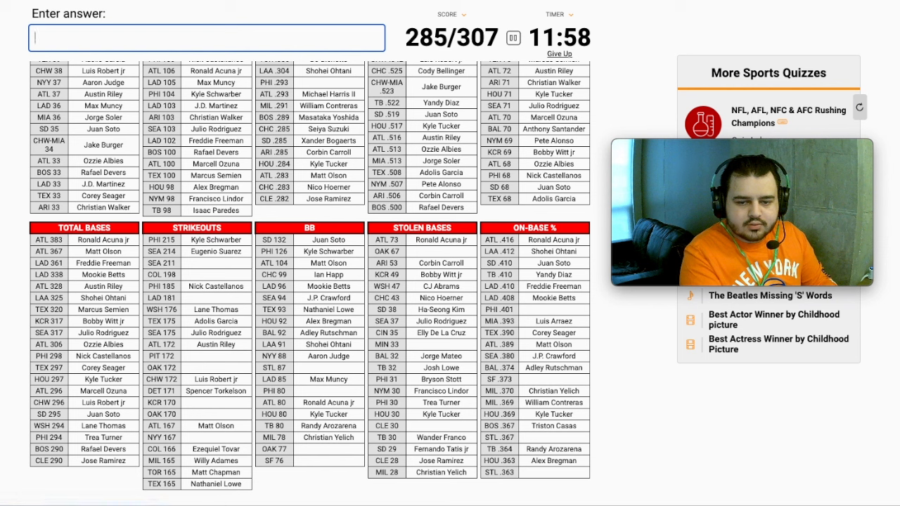
type("Esteury Ruiz")
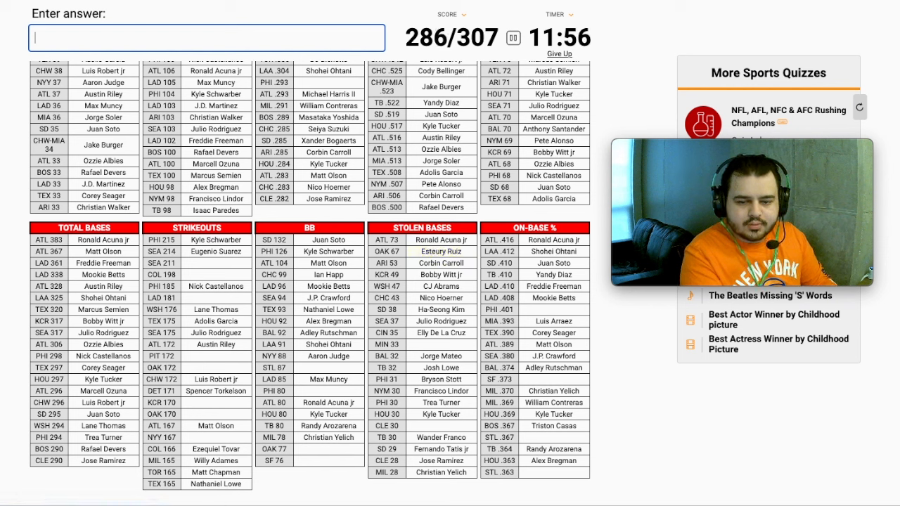
type("polanco")
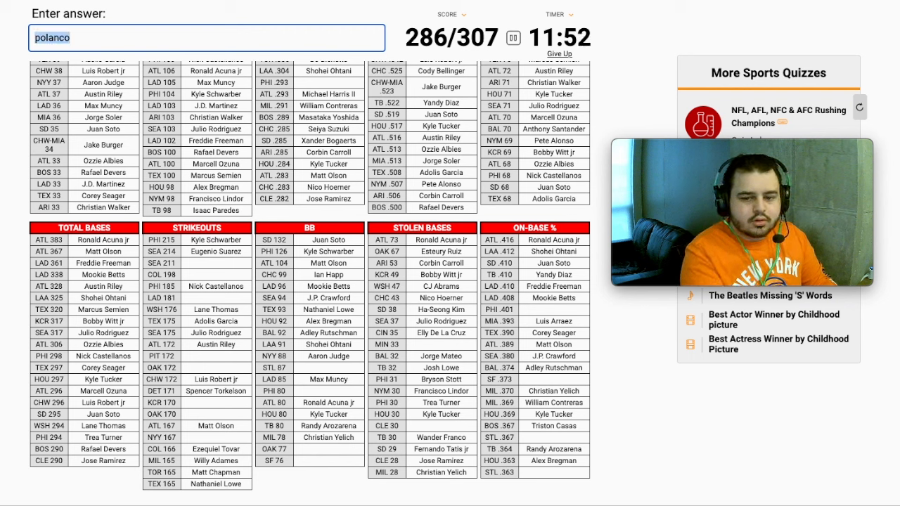
type("miranda")
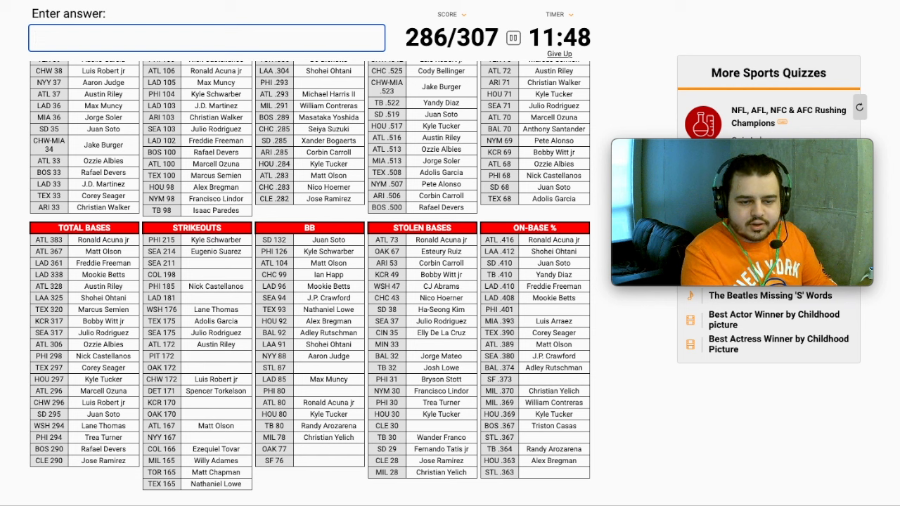
type("gallo")
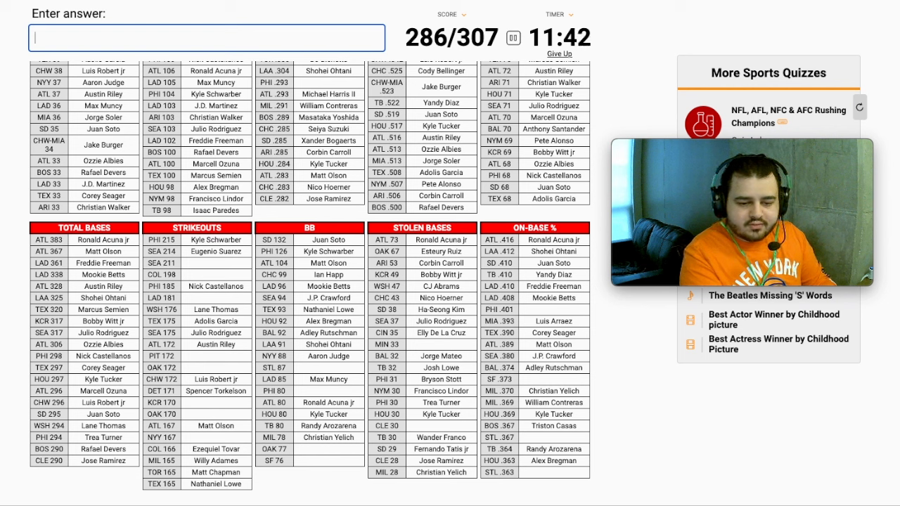
type("torres")
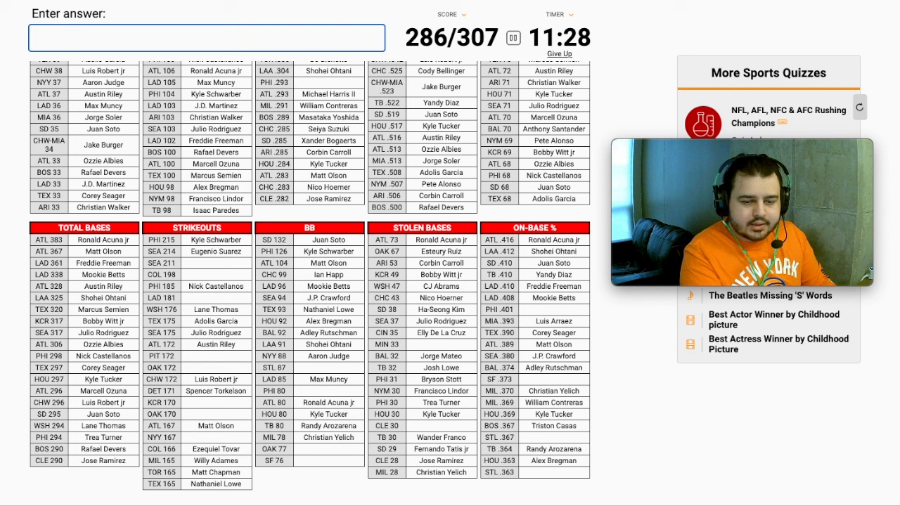
type("heyward")
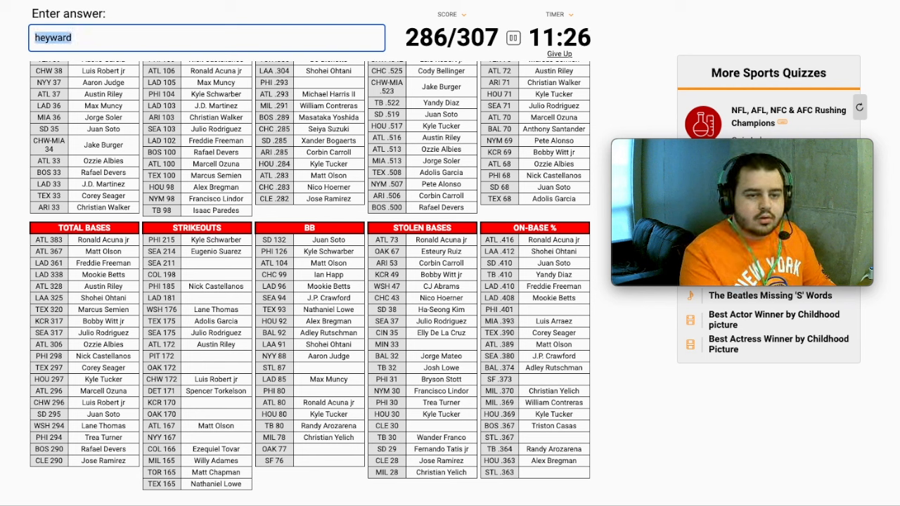
type("o")
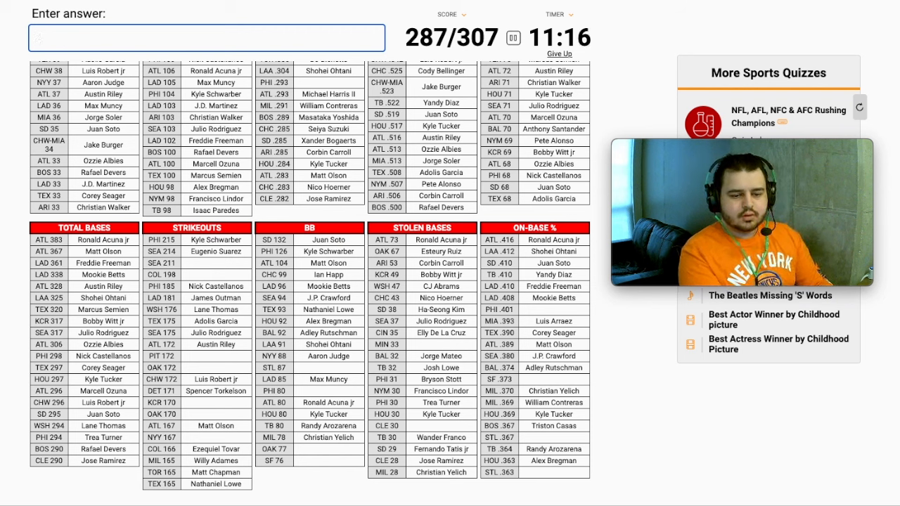
Answer Brent Rooker, Ryan Noda, Volpe, Edman, LaMonte Wade Jr and Bryce Harper
type("Brent Rooker")
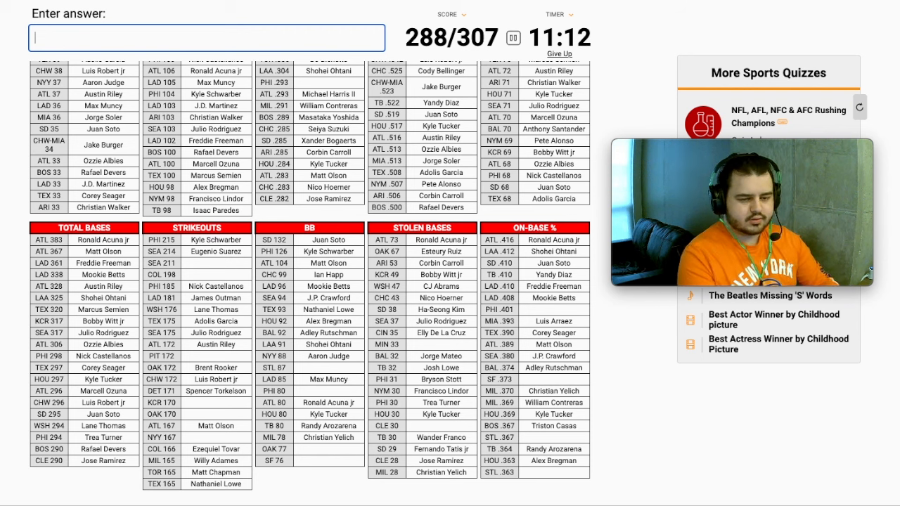
type("ron")
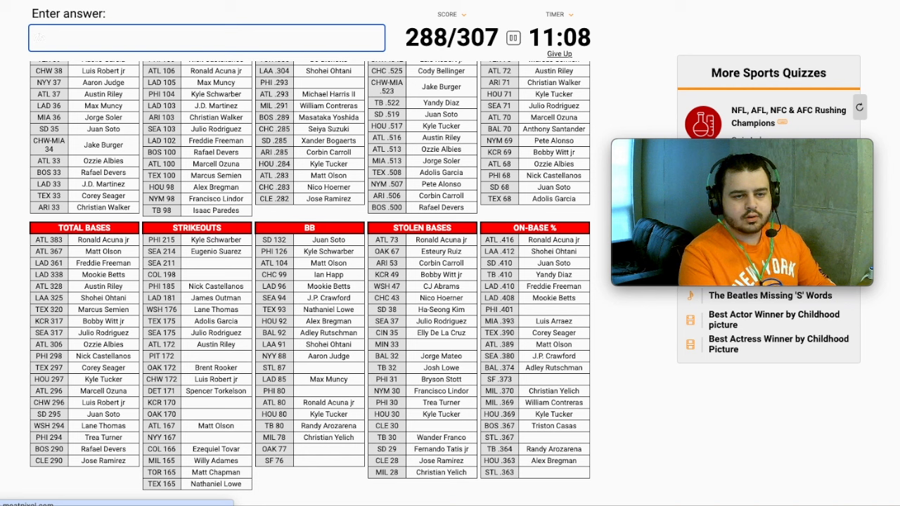
type("Ryan Noda")
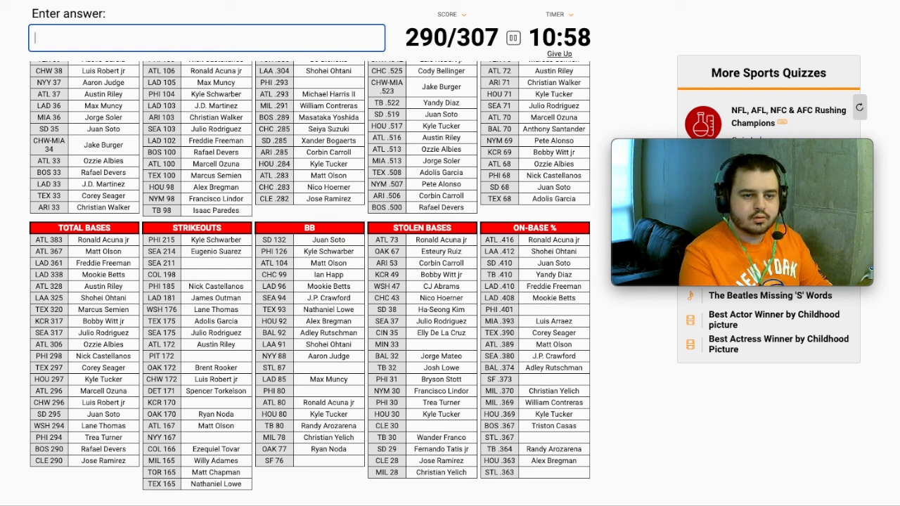
type("volp")
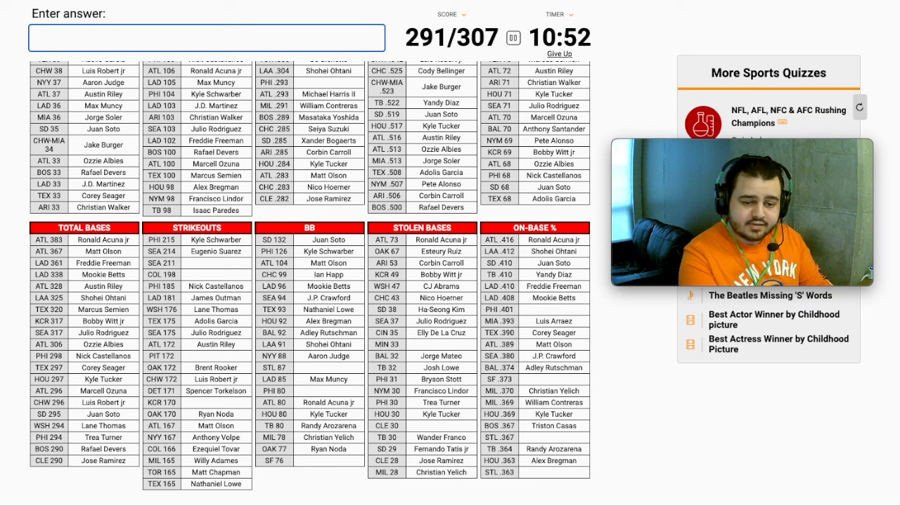
type("m")
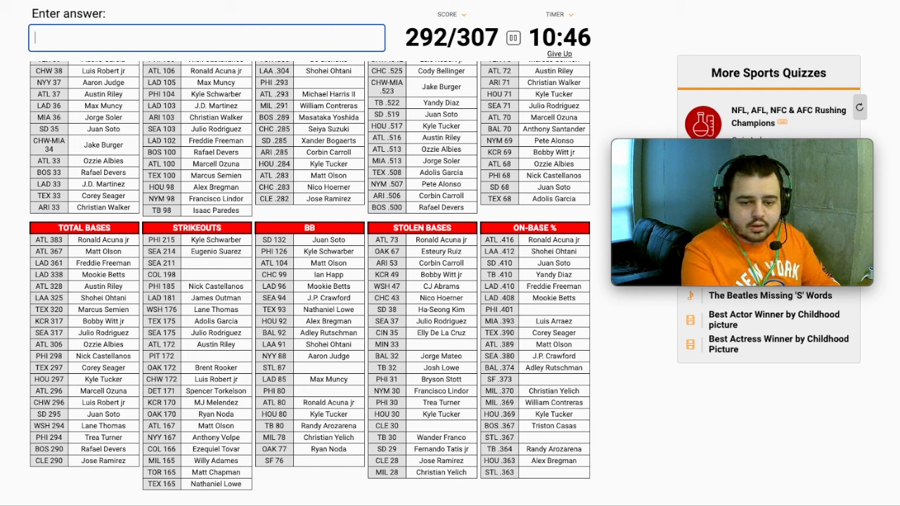
type("edma")
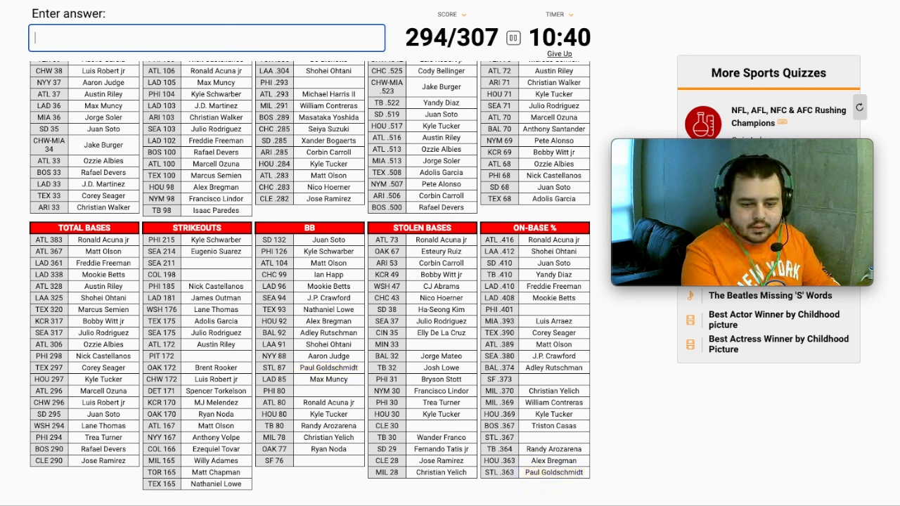
type("LaMonte Wade jr")
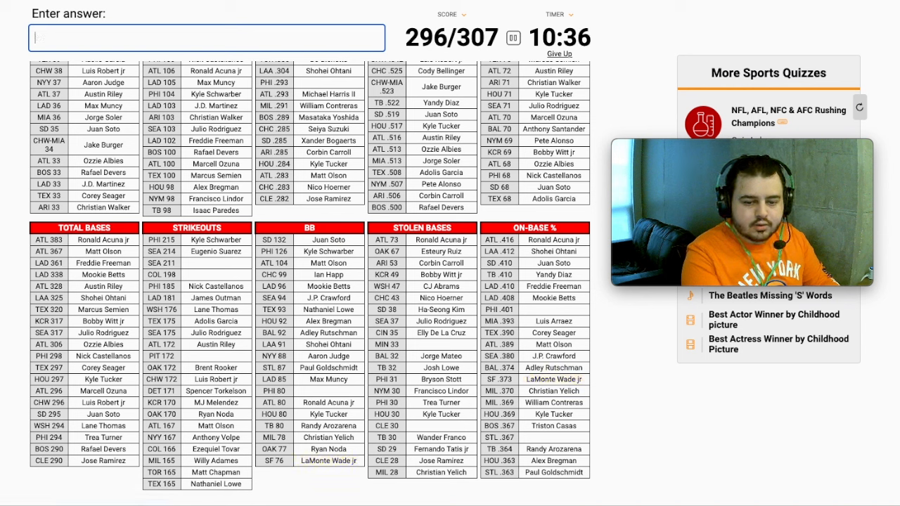
type("Bryce Harper")
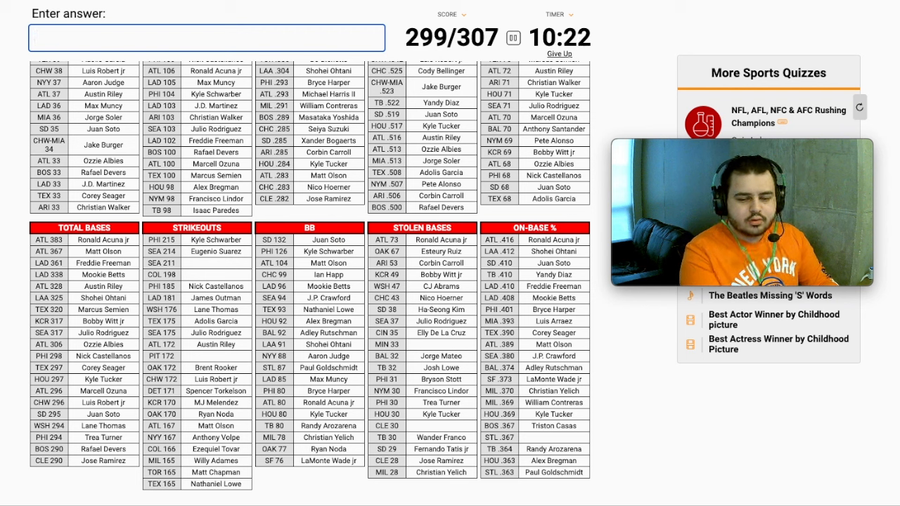
Answer Goldschmidt, McCutchen, Cruz, Wong and Winker to reach 302/307
type("gl")
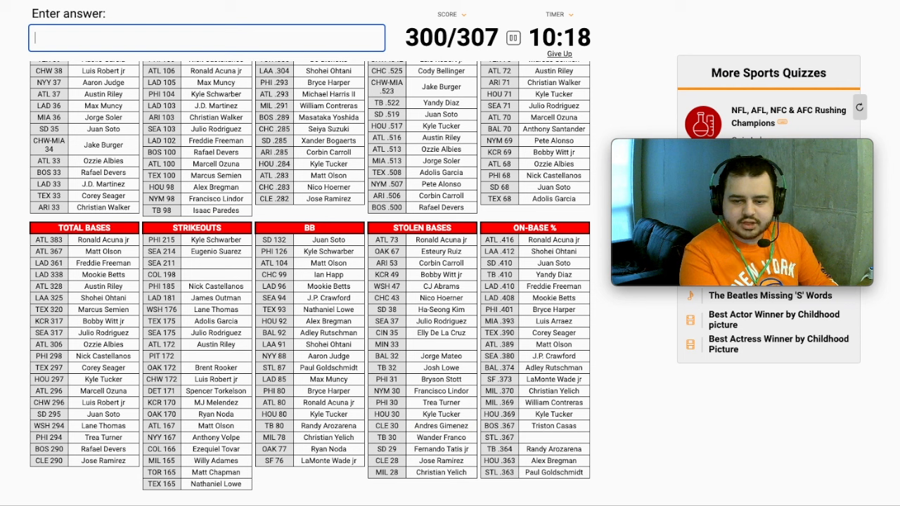
type("n")
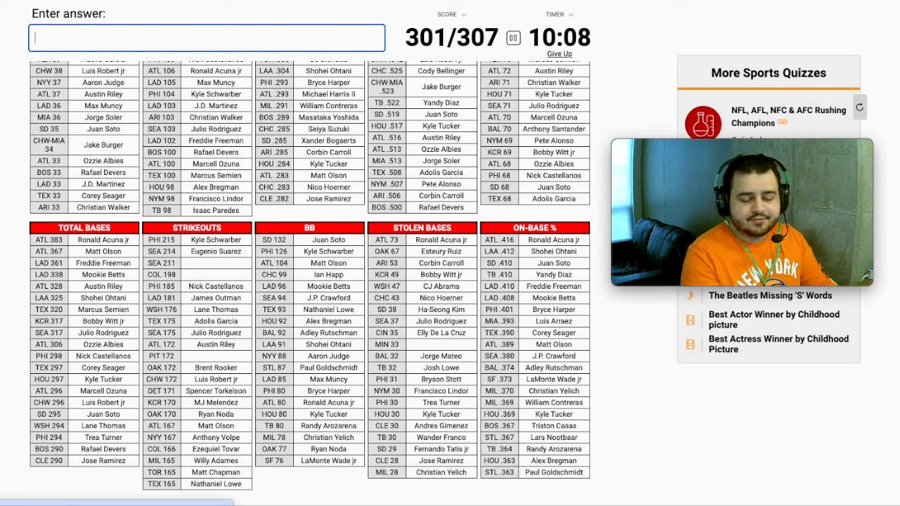
type("mc")
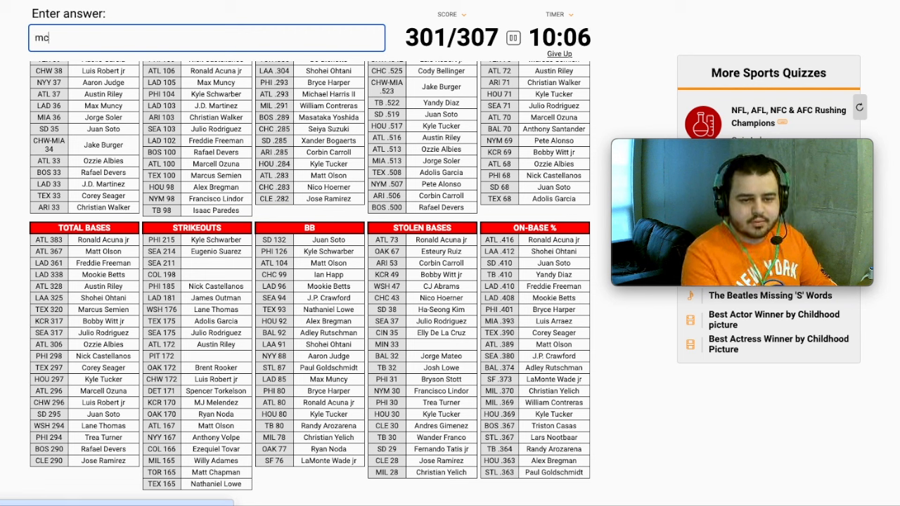
type("cutchen")
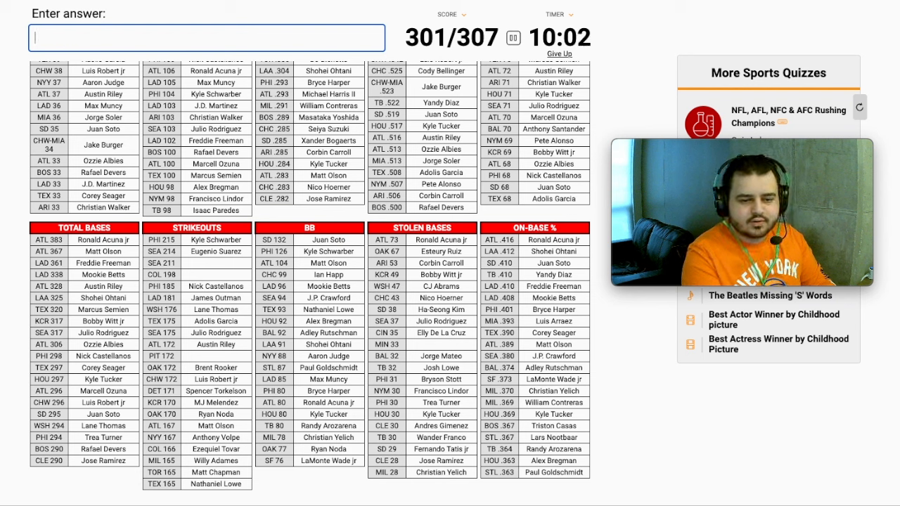
type("cruz")
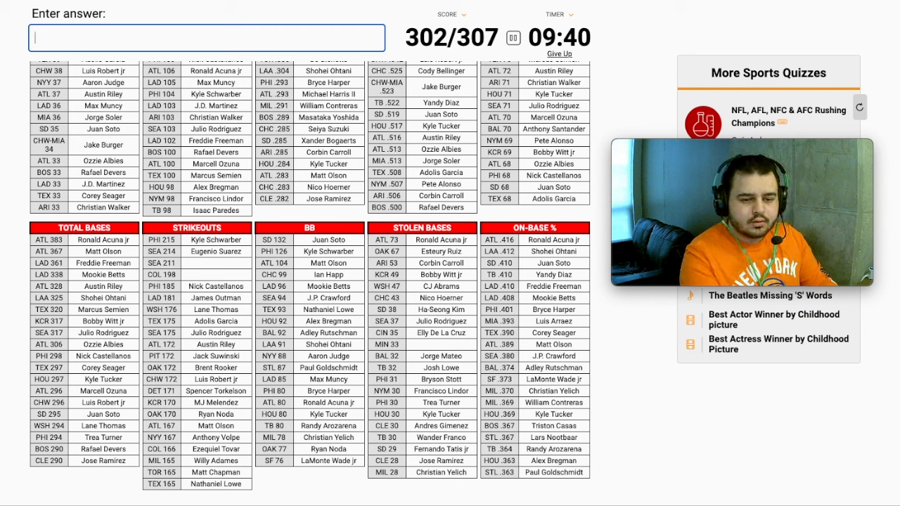
type("won")
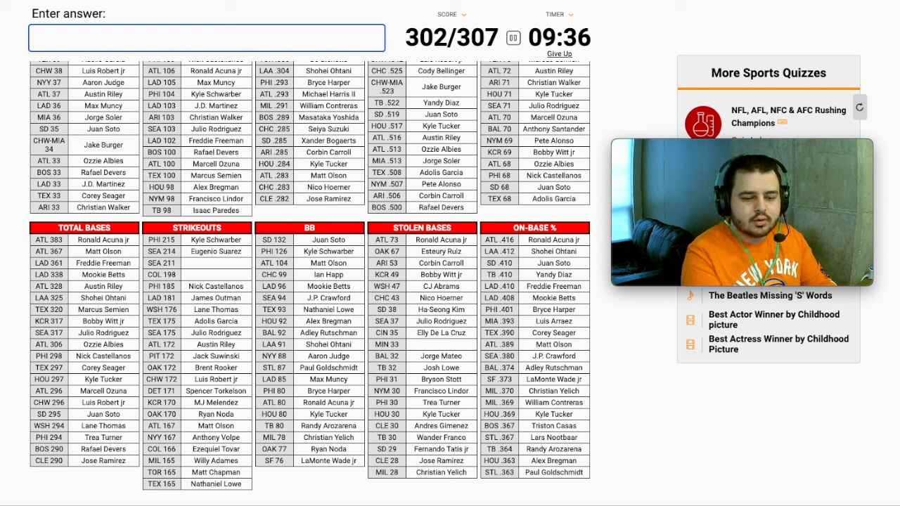
type("winker")
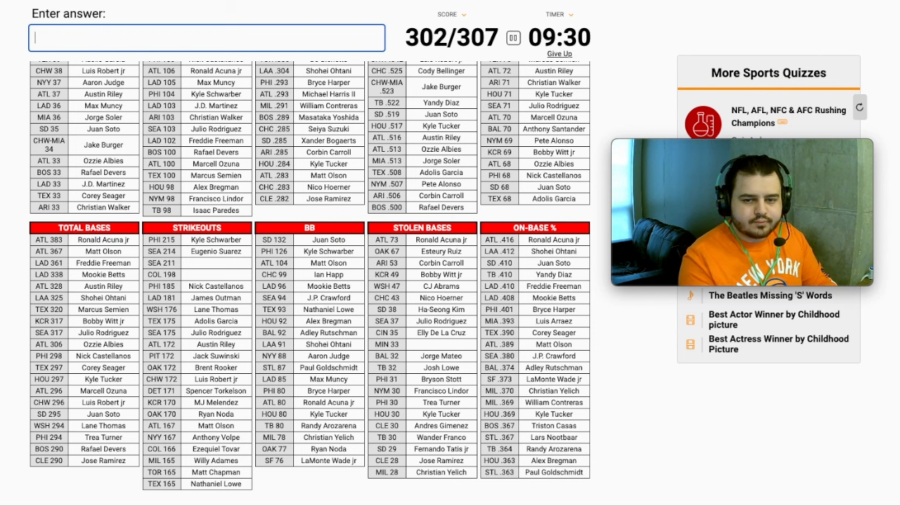
Answer Teoscar Hernandez plus Stephenson and McCalin guesses, reaching 304/307
scroll("down", 3)
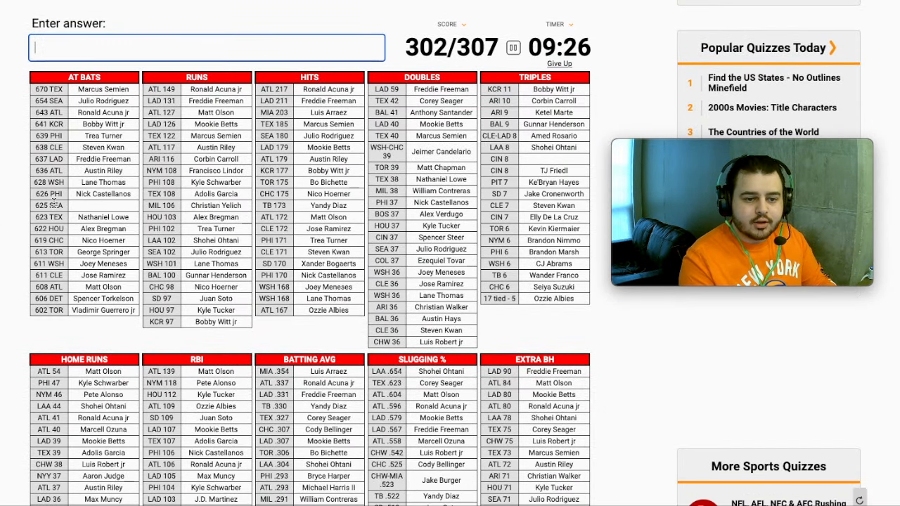
scroll("down", 3)
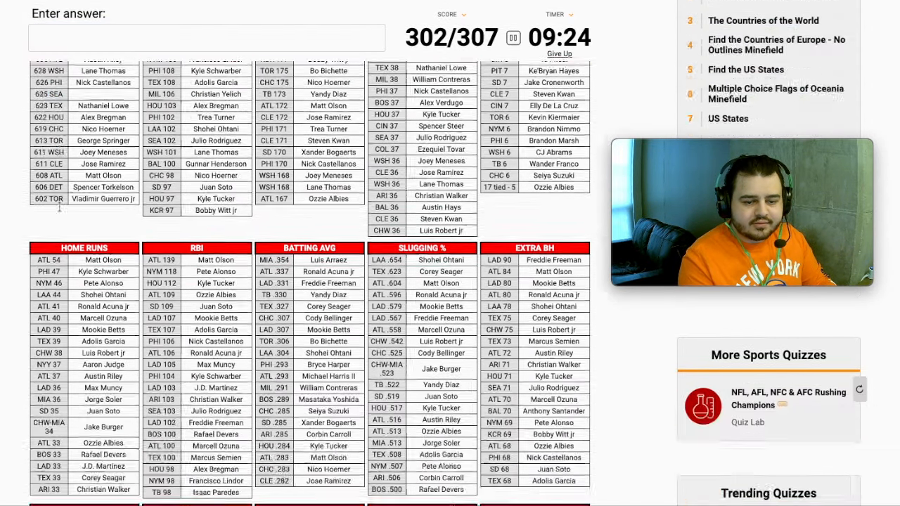
scroll("down", 3)
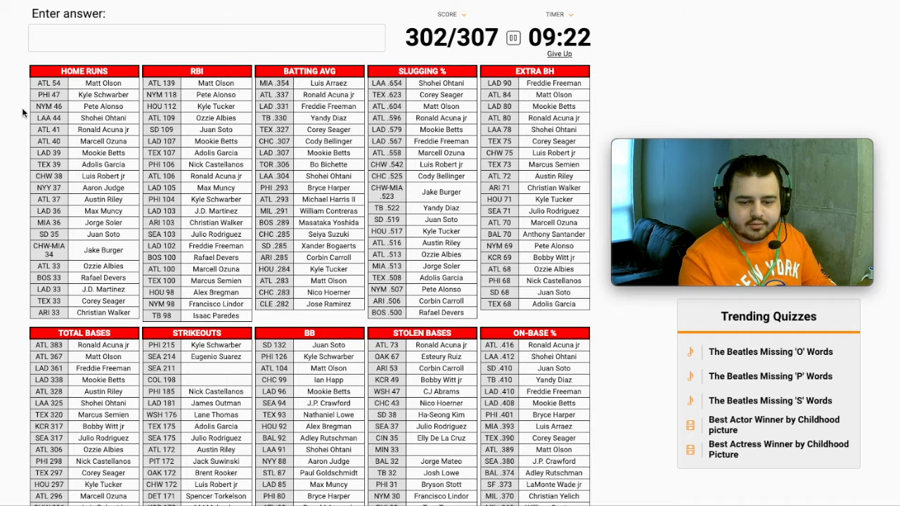
scroll("down", 3)
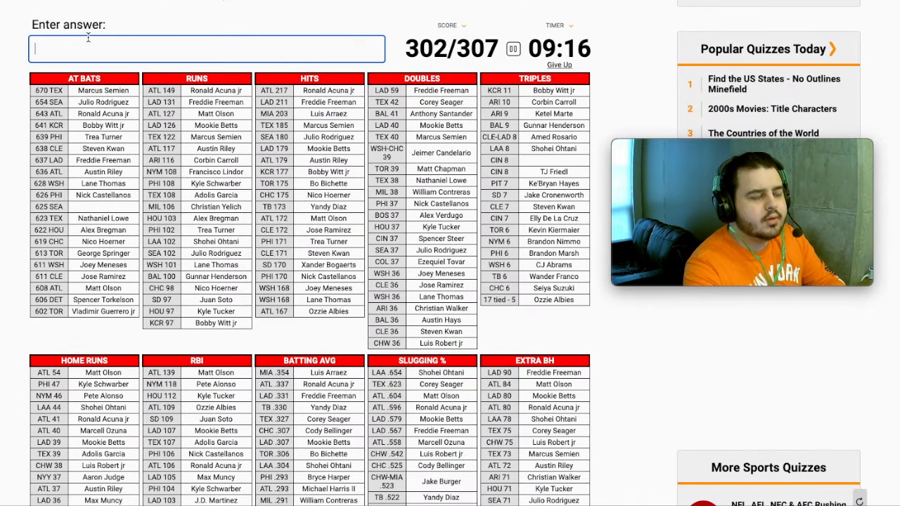
type("Teoscar Hernandez")
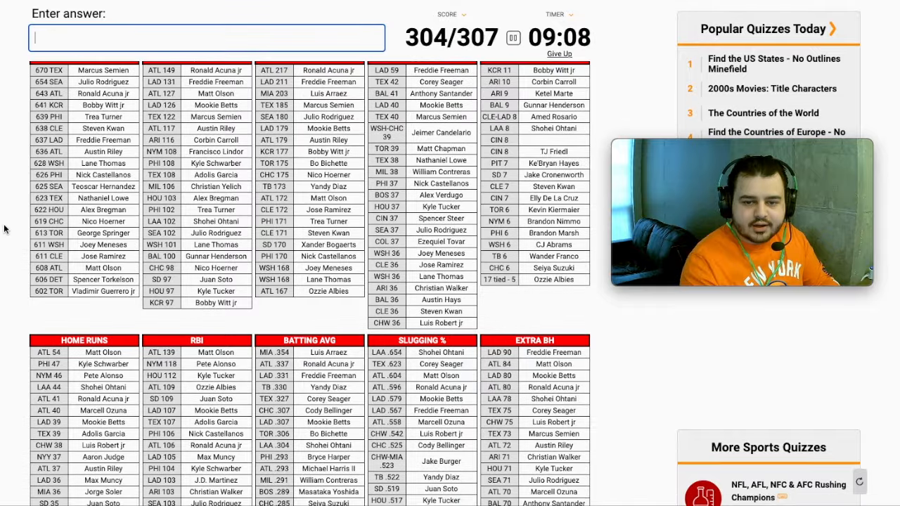
scroll("down", 3)
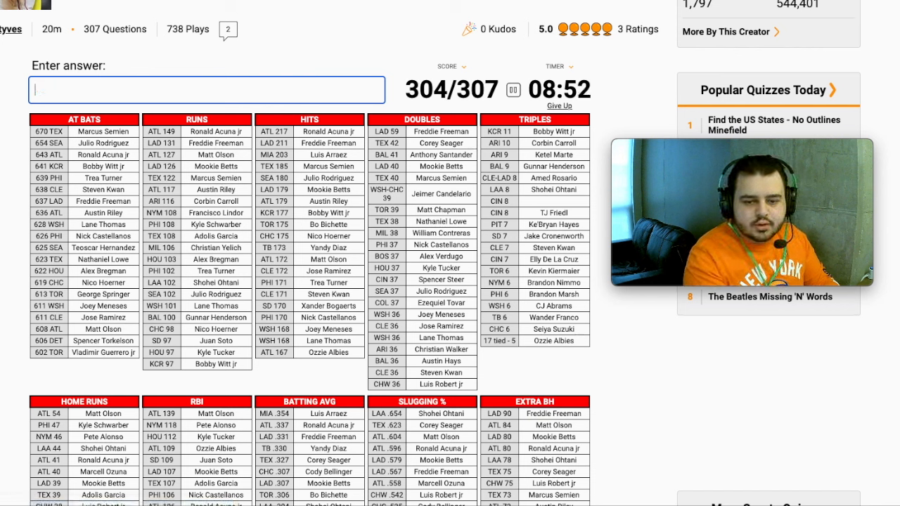
type("stephenson")
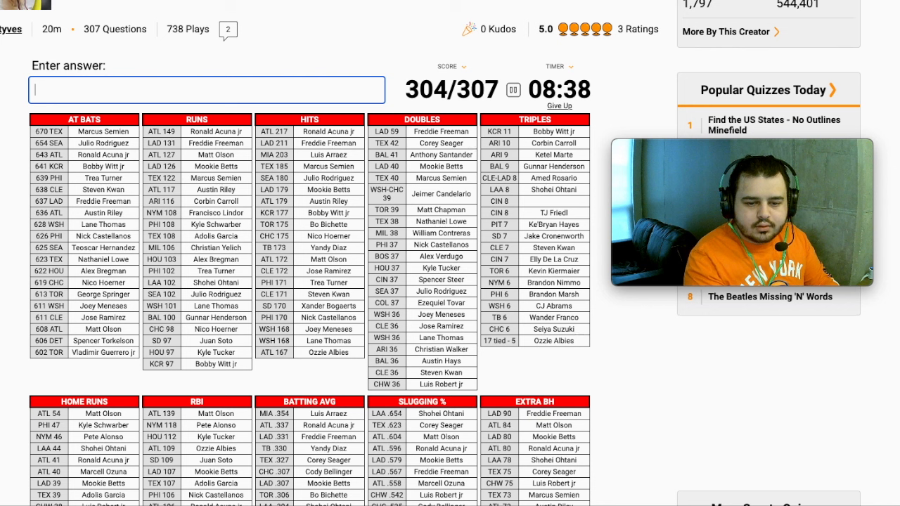
type("mccalin")
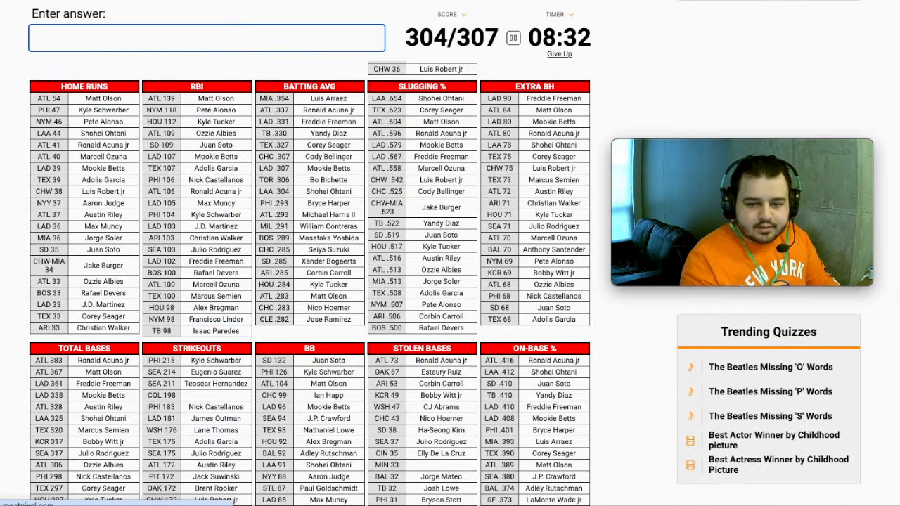
scroll("down", 3)
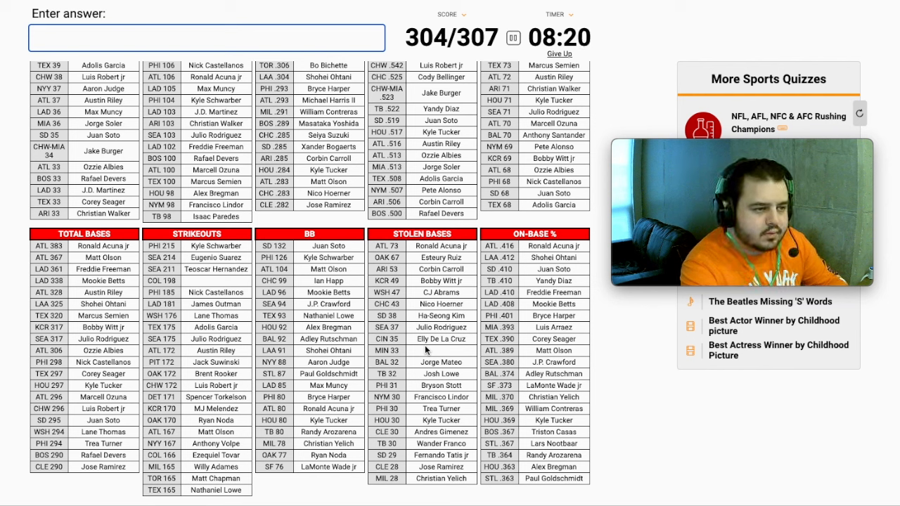
type("kepler")
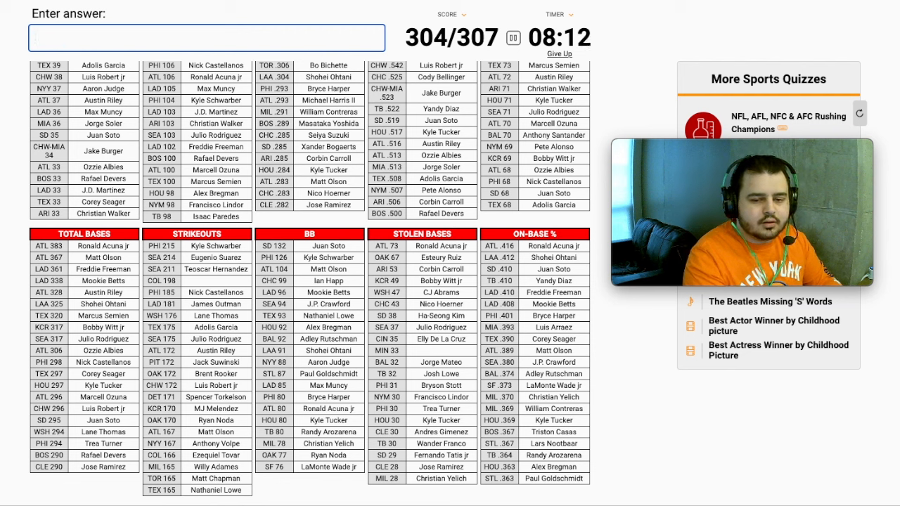
type("kirilloff")
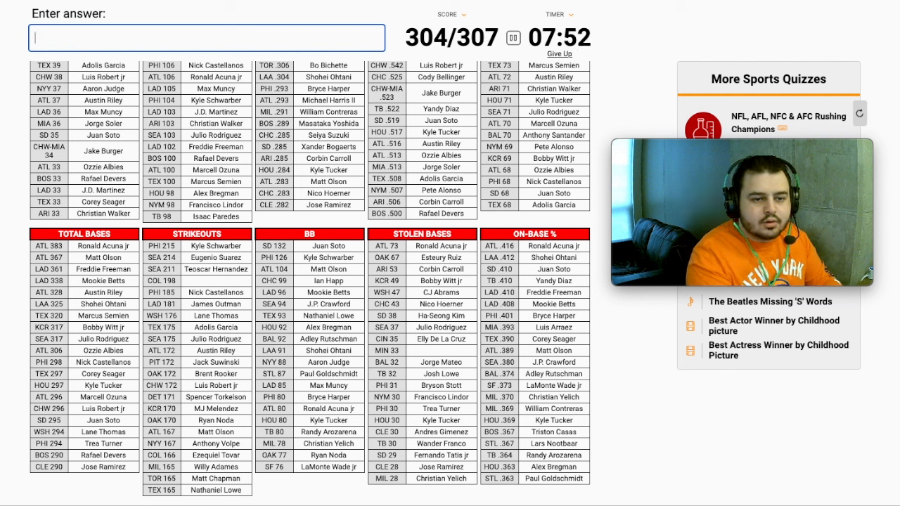
type("bry")
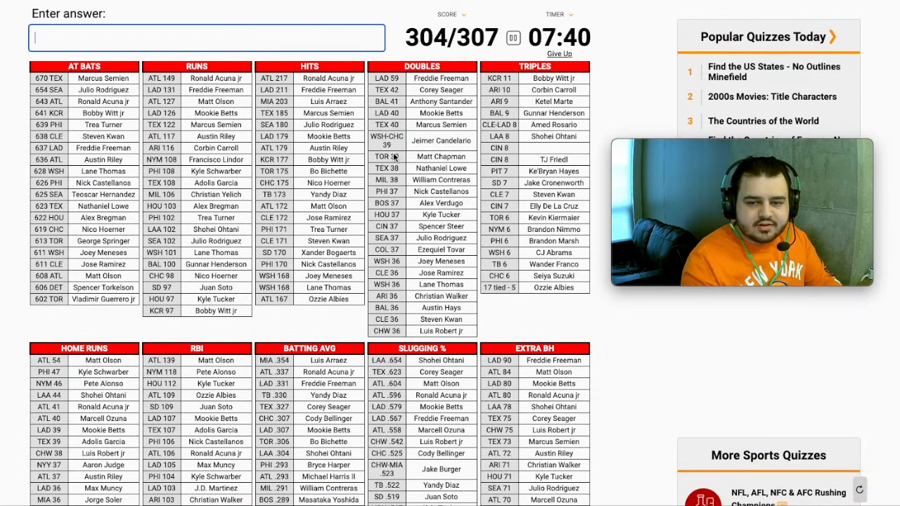
scroll("down", 3)
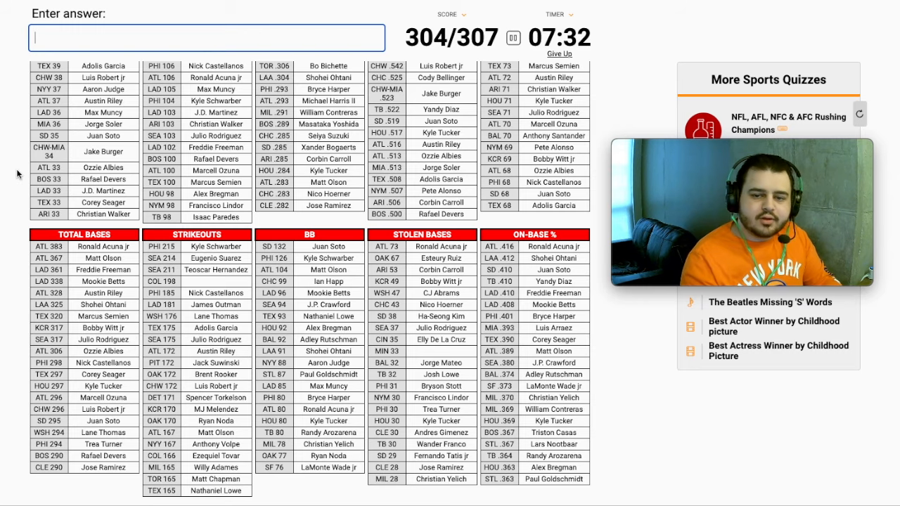
scroll("down", 3)
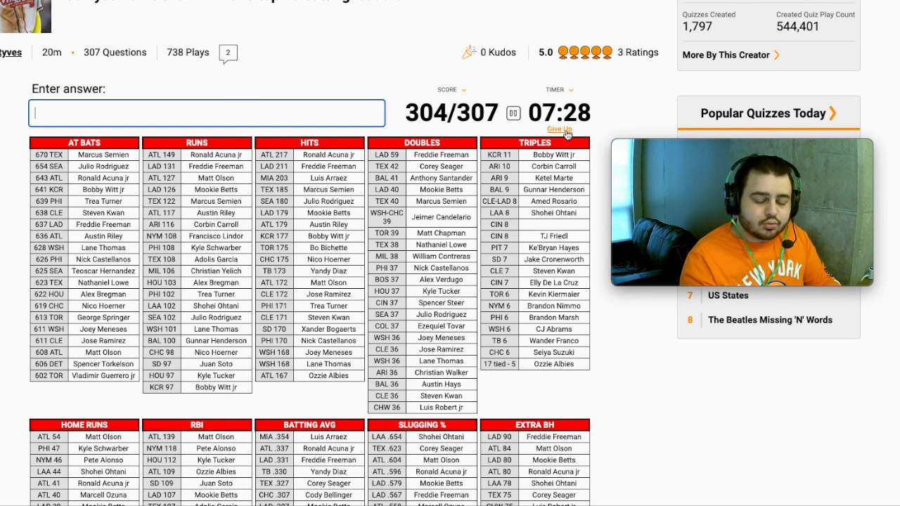
Give up the quiz at 304/307 (99%) and scroll through the revealed missed answers
left_click(562, 127)
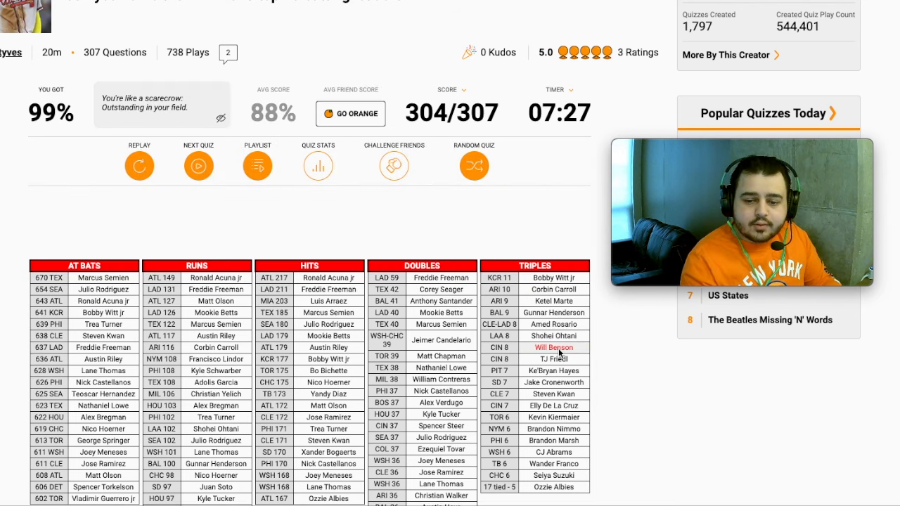
scroll("down", 3)
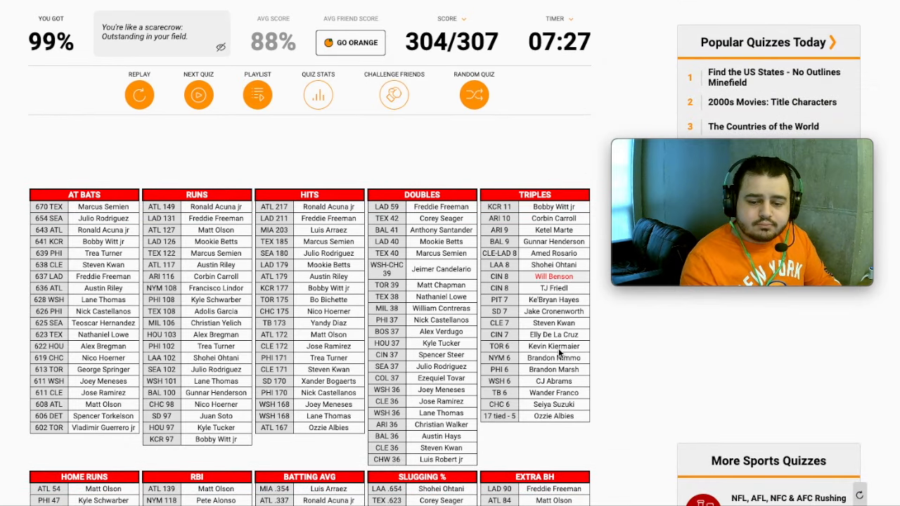
scroll("down", 3)
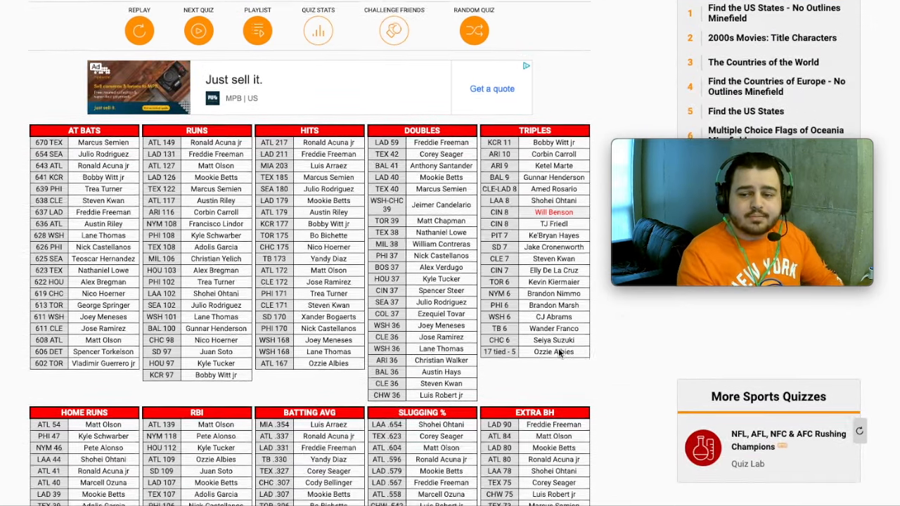
scroll("down", 3)
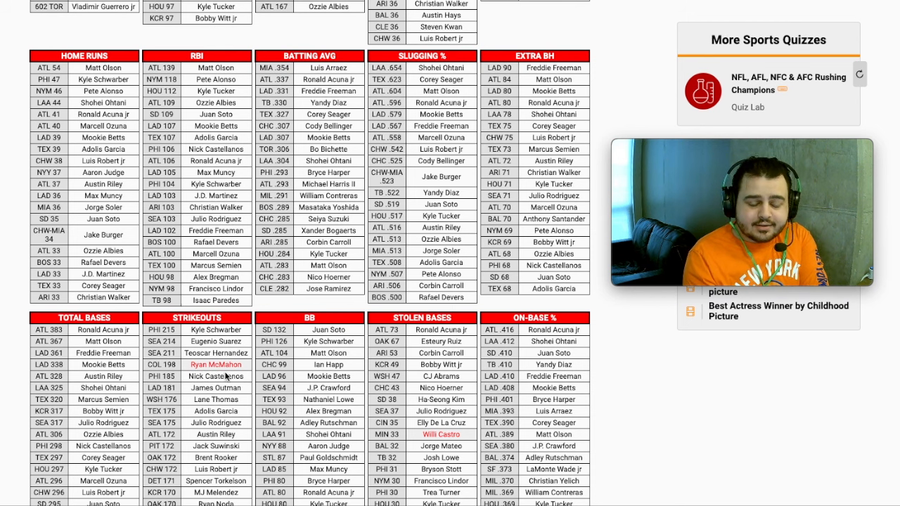
scroll("down", 3)
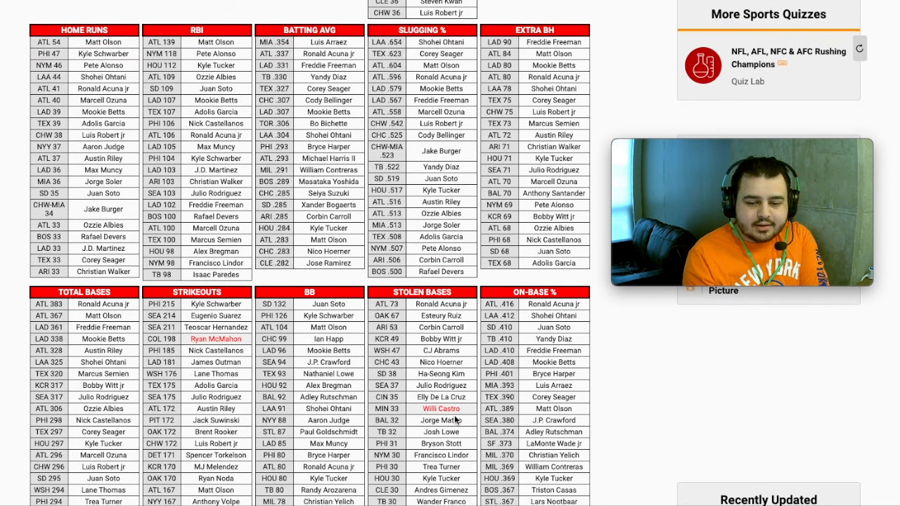
scroll("down", 3)
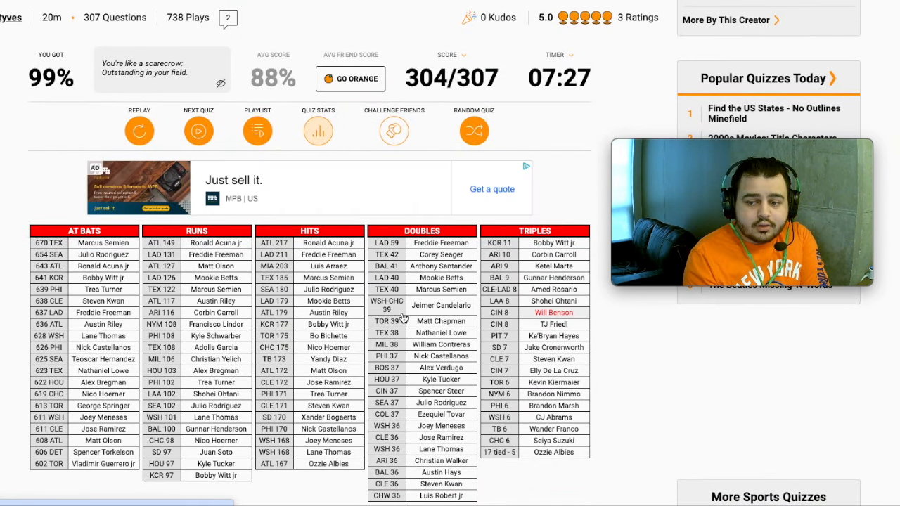
left_click(317, 129)
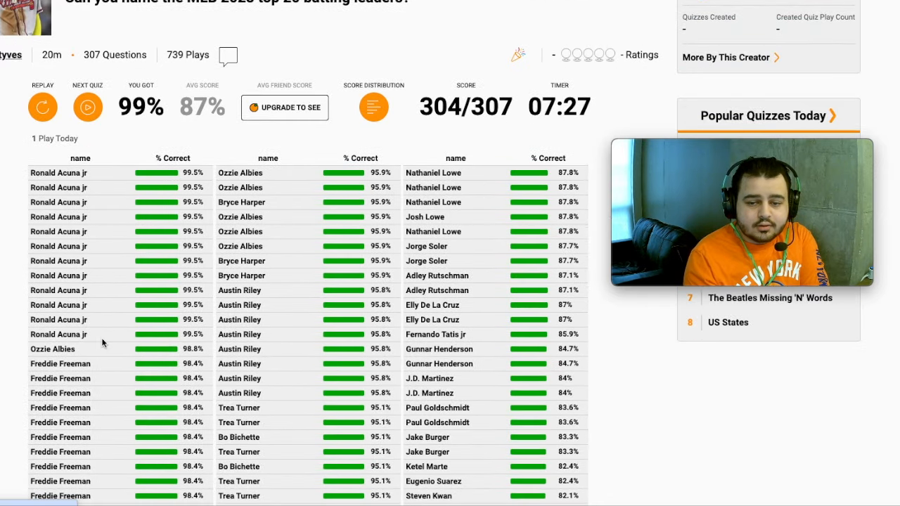
scroll("down", 3)
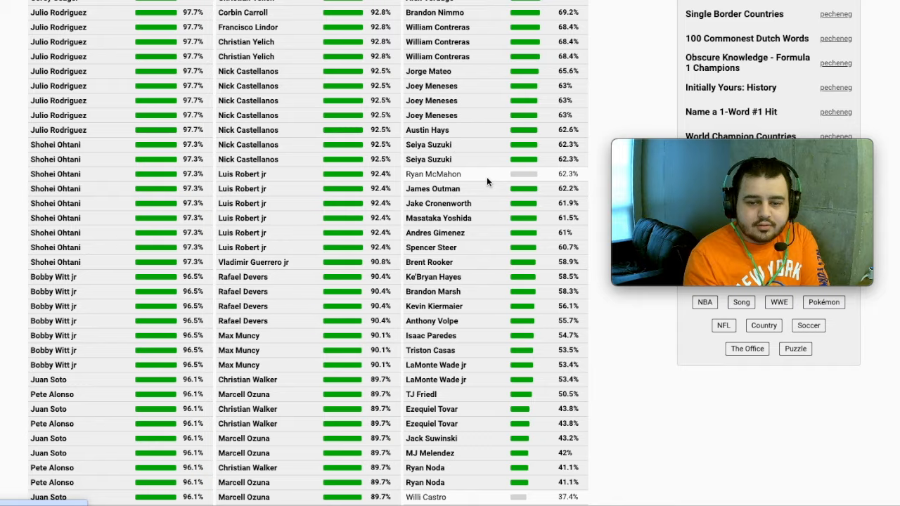
scroll("down", 3)
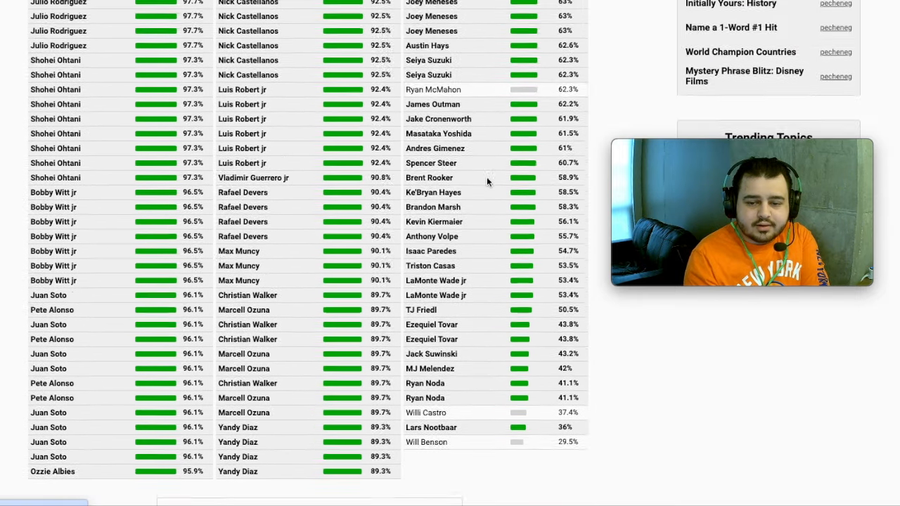
scroll("down", 3)
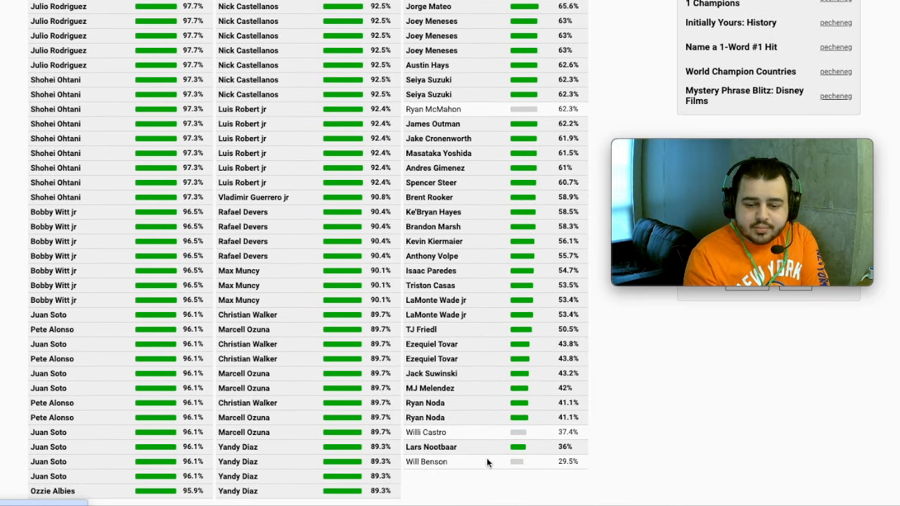
mouse_move(483, 450)
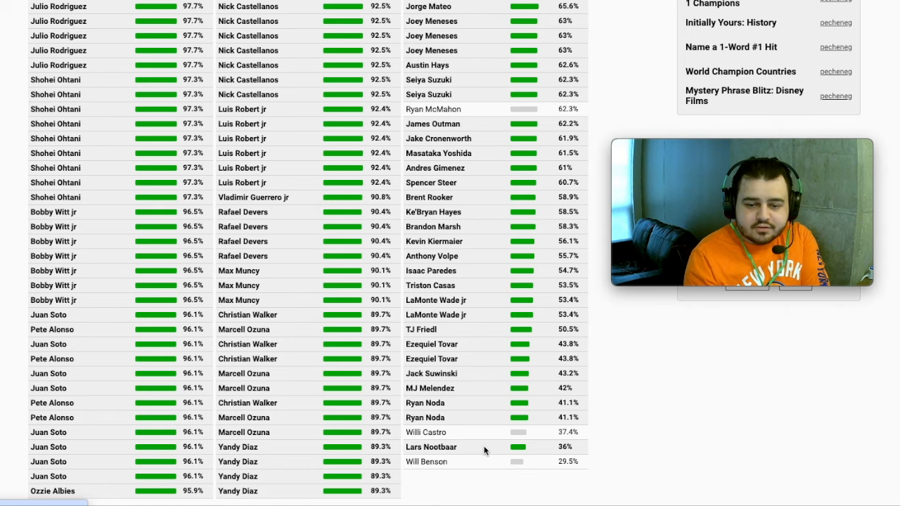